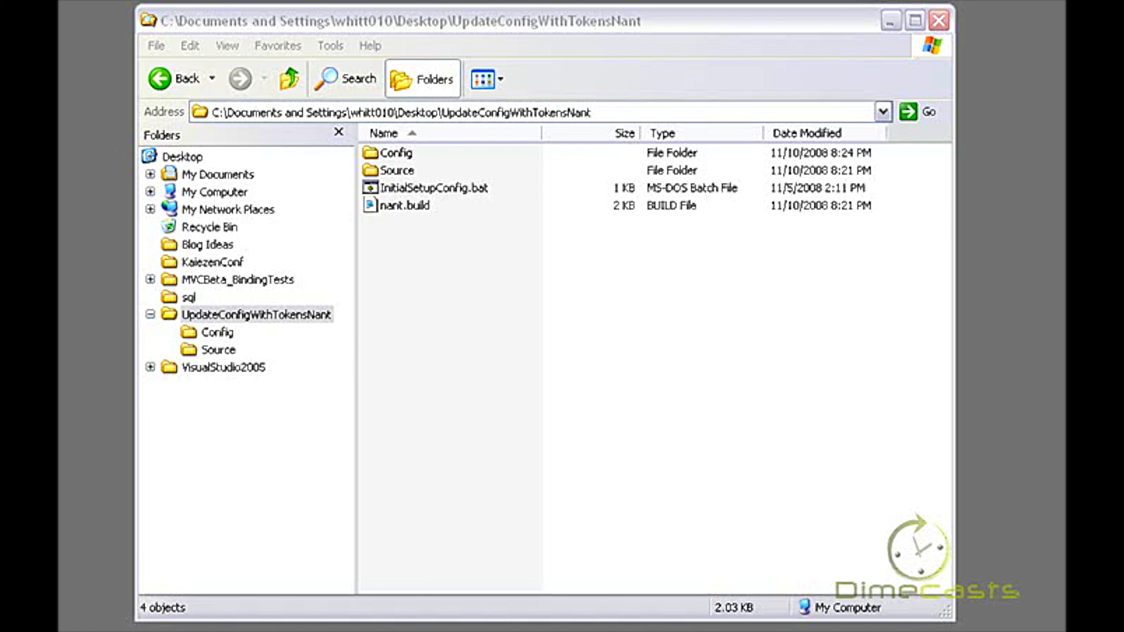
pyautogui.moveTo(366, 257)
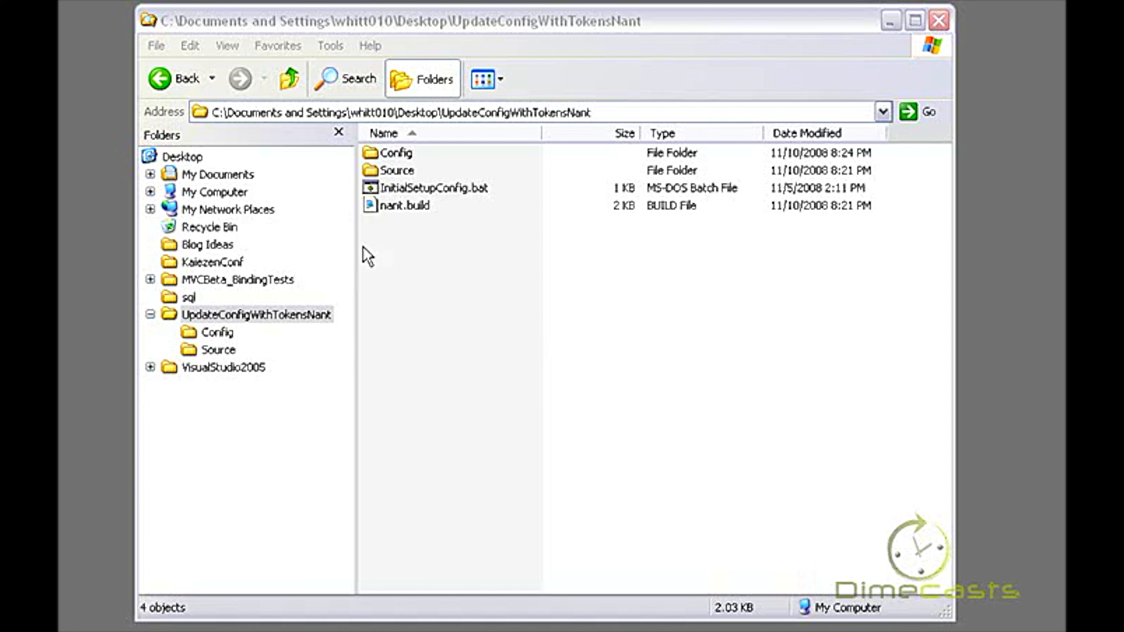
# Point out nant.build and InitialSetupConfig.bat, then enter the Config folder.
pyautogui.click(407, 205)
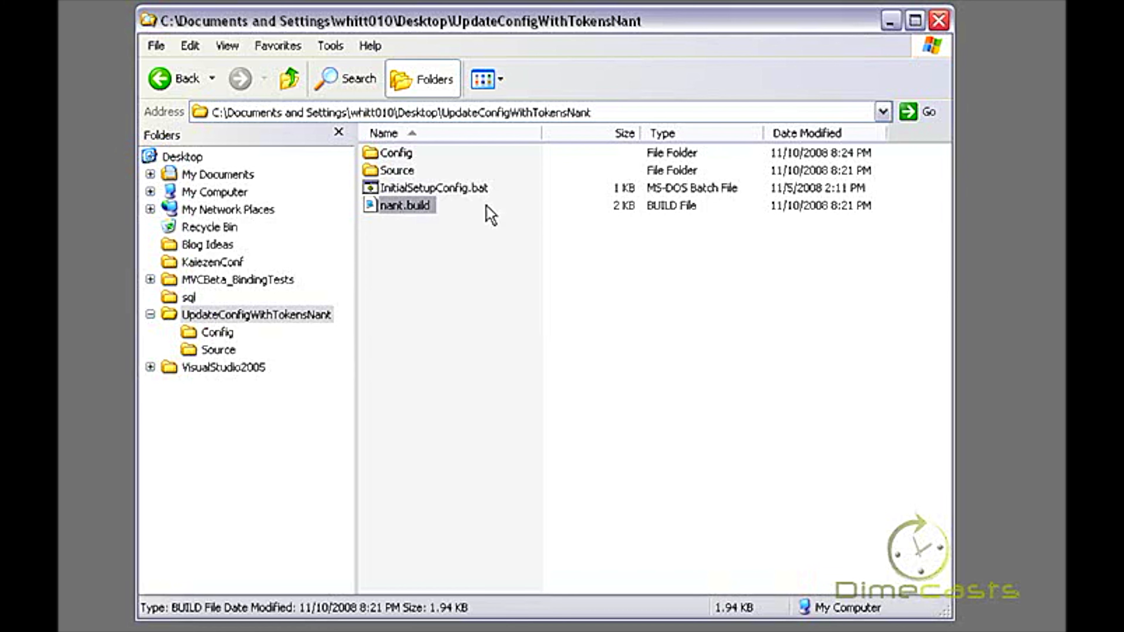
pyautogui.click(433, 188)
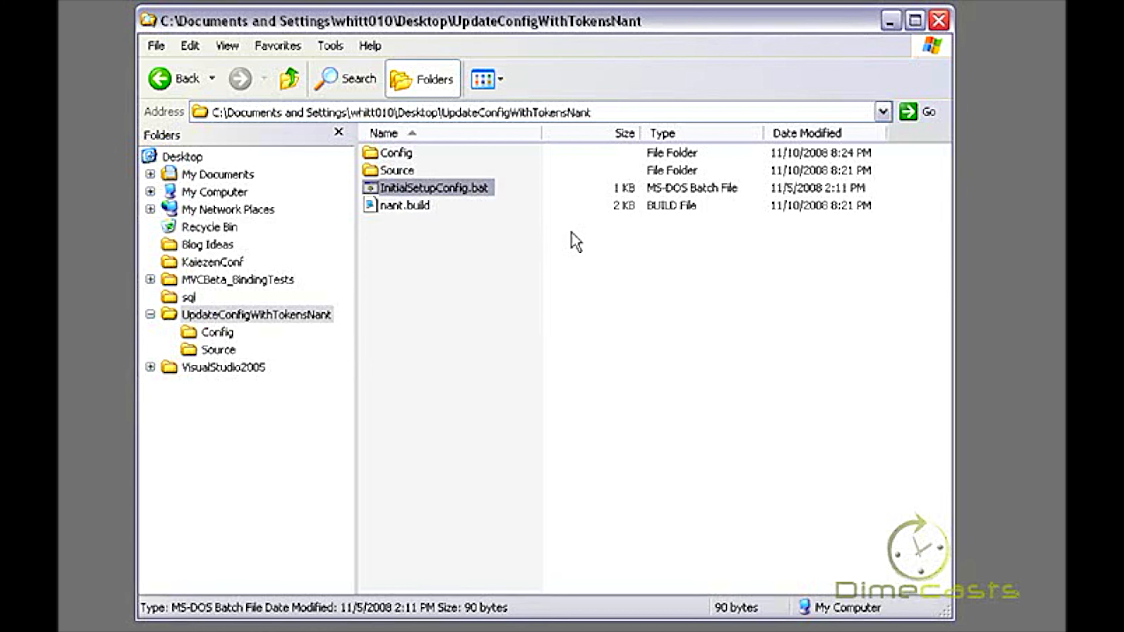
pyautogui.click(398, 153)
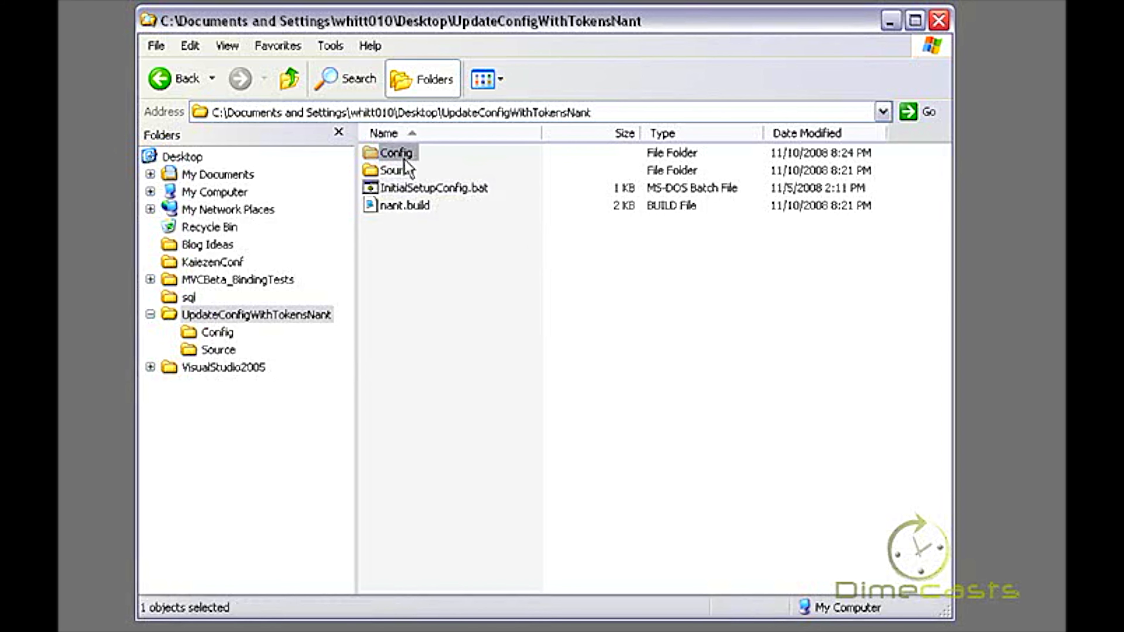
pyautogui.doubleClick(396, 152)
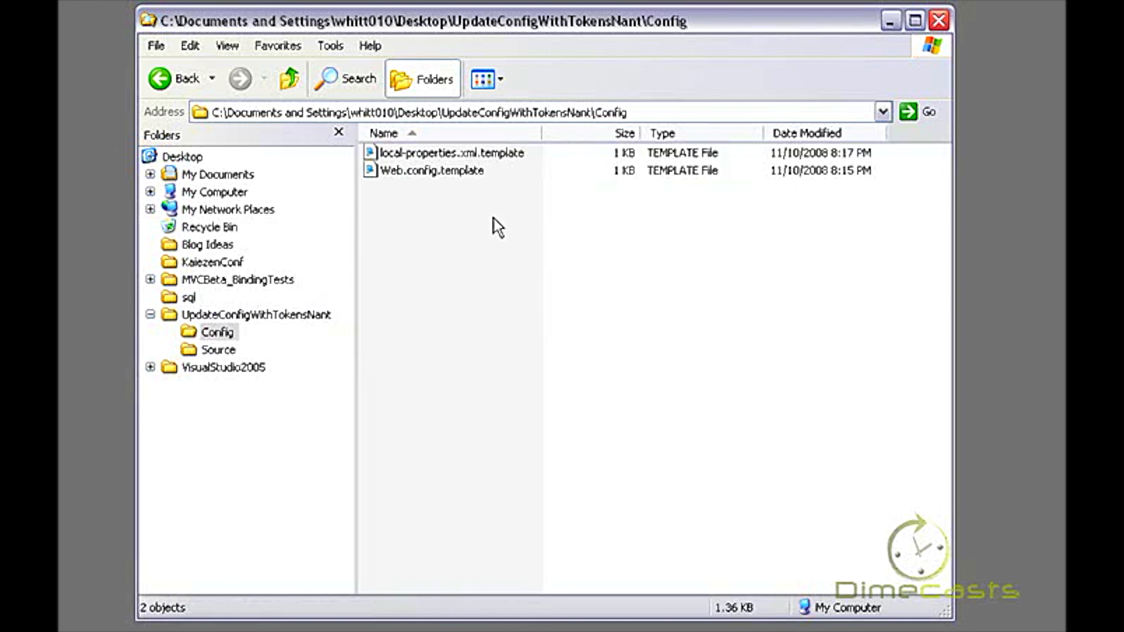
pyautogui.moveTo(498, 160)
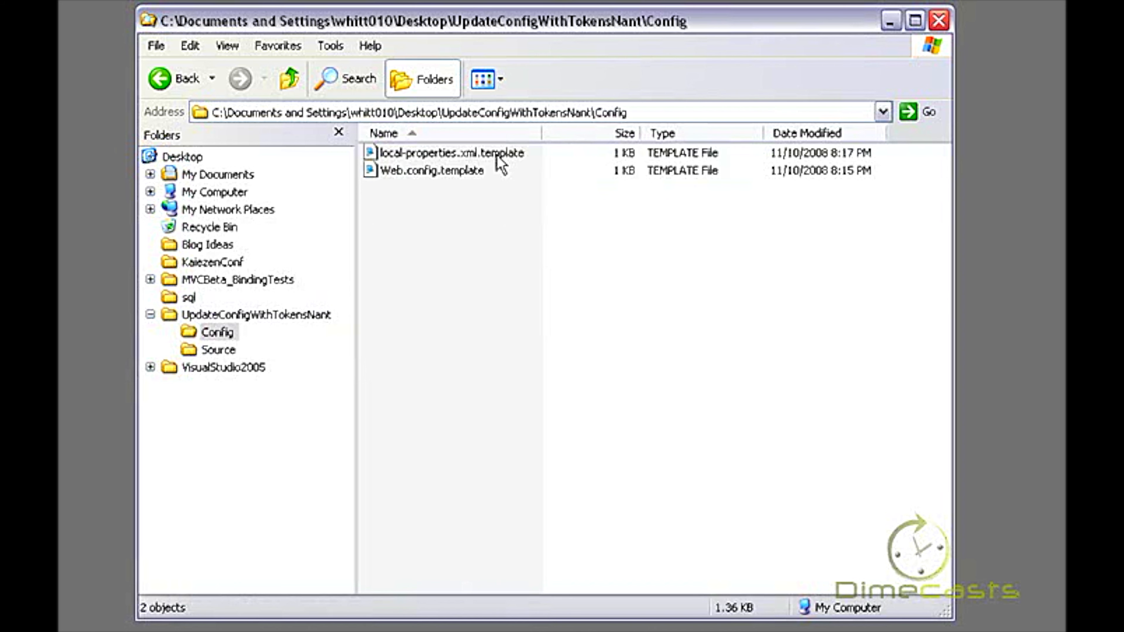
# Point out the Web.config and local-properties.xml templates, check Source is empty, and return to Config.
pyautogui.click(434, 170)
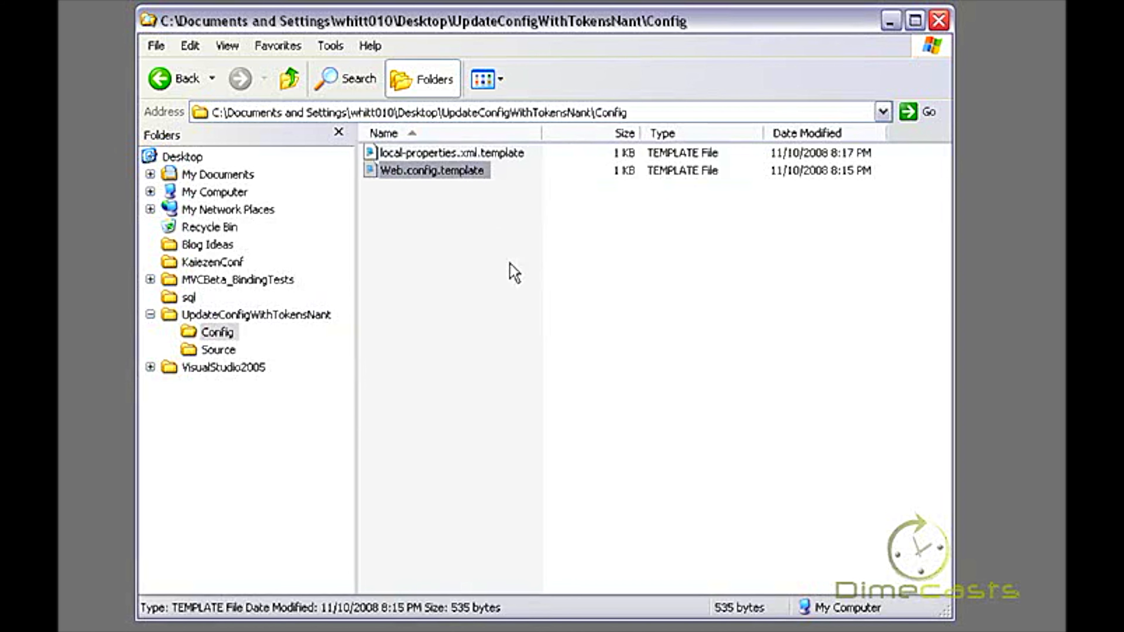
pyautogui.click(448, 152)
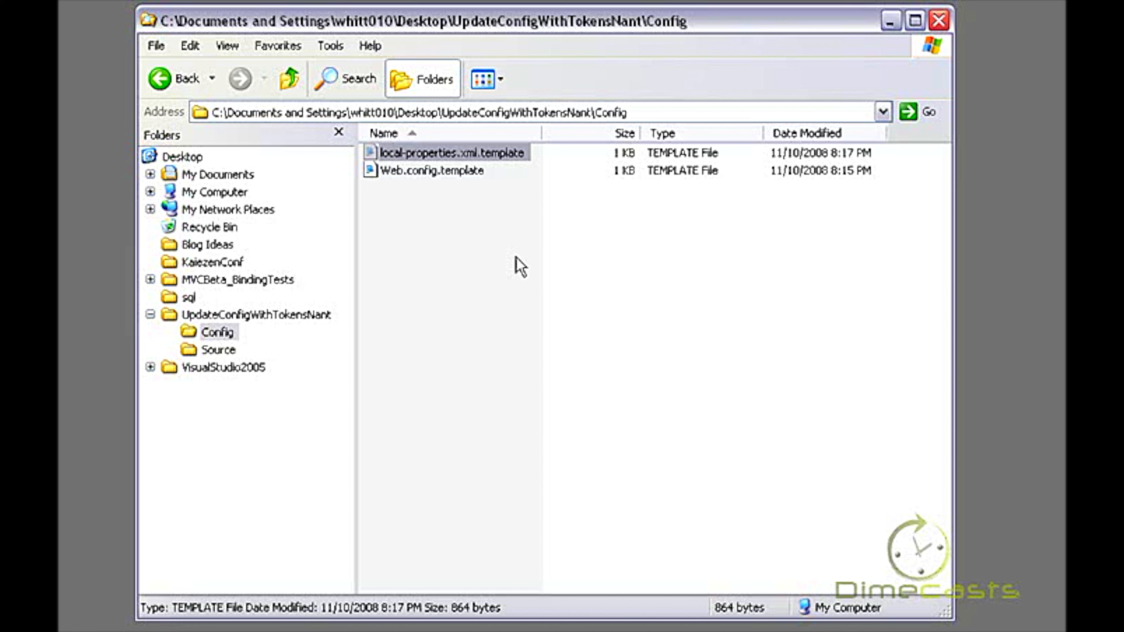
pyautogui.click(432, 170)
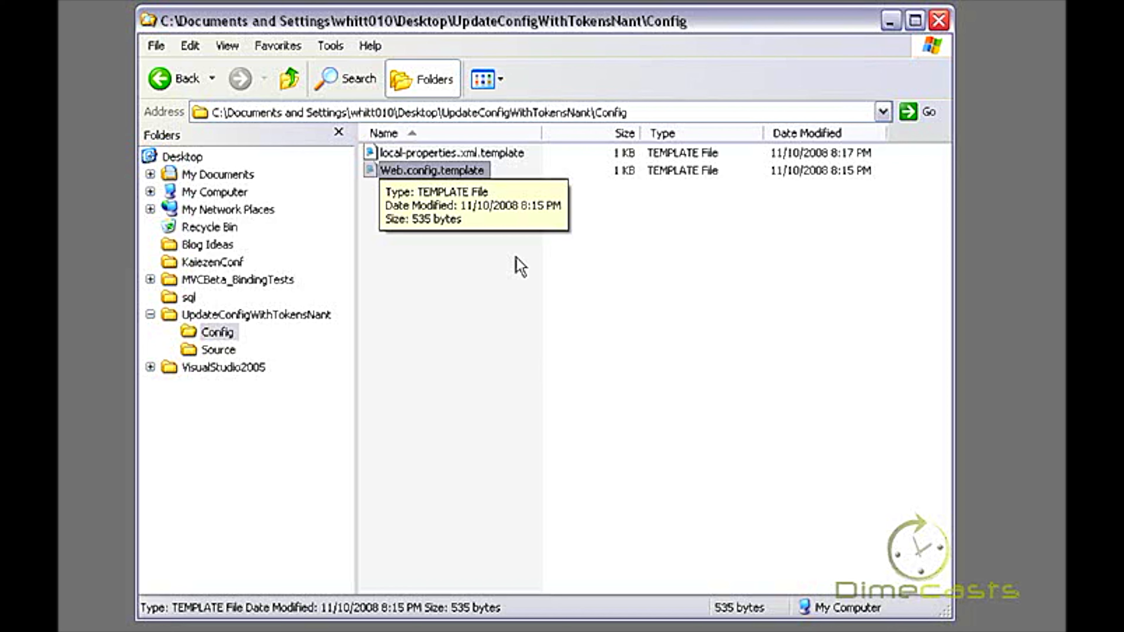
pyautogui.click(218, 349)
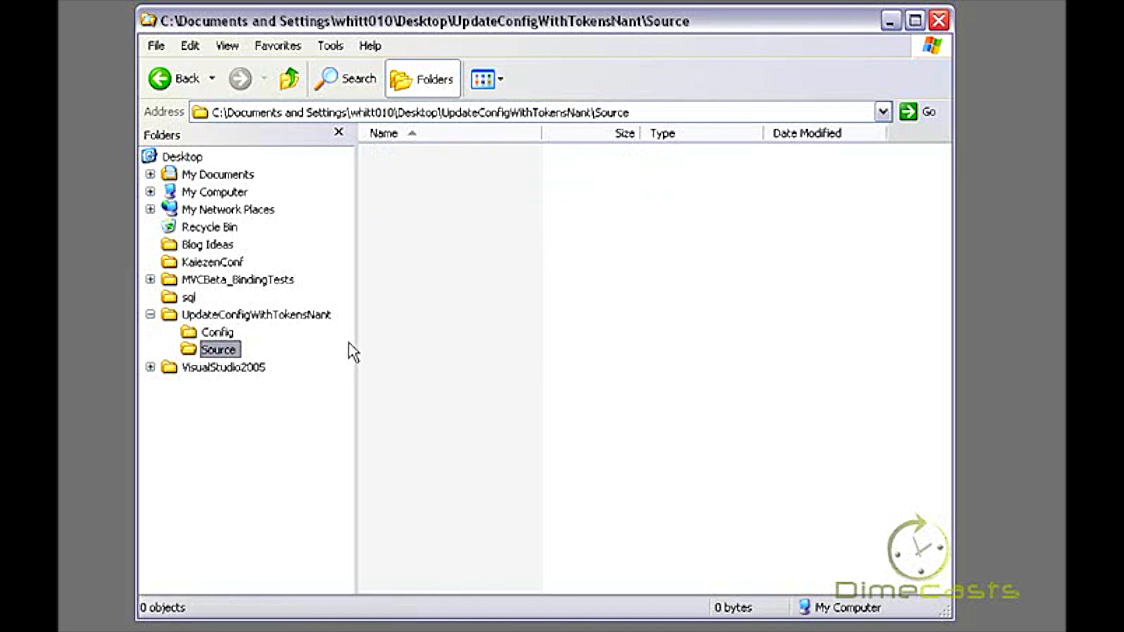
pyautogui.moveTo(257, 316)
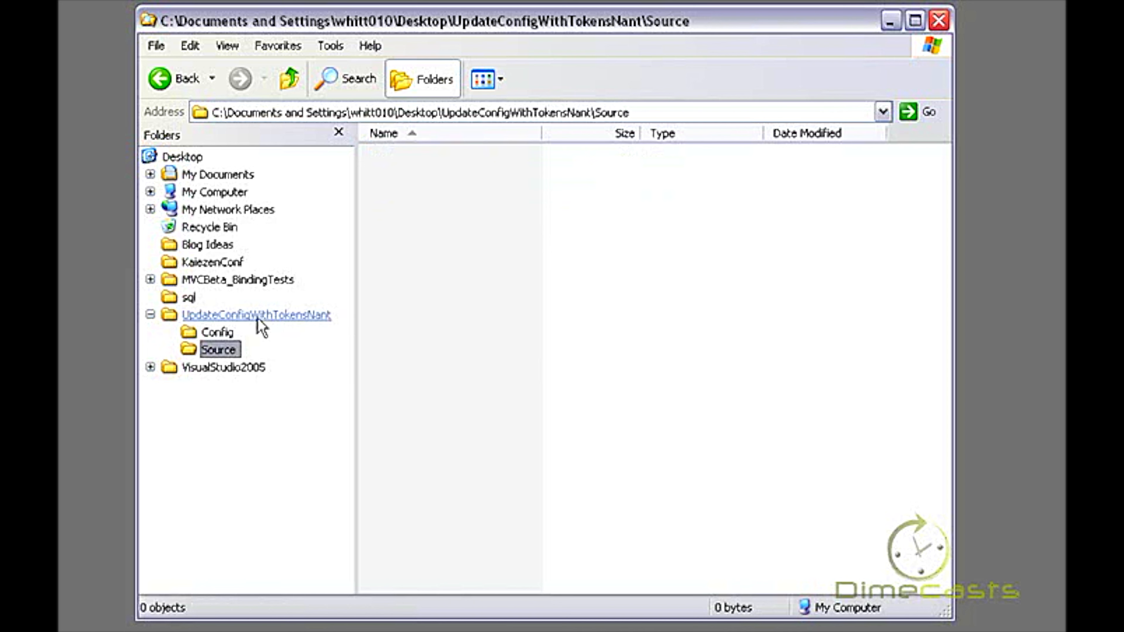
pyautogui.click(217, 332)
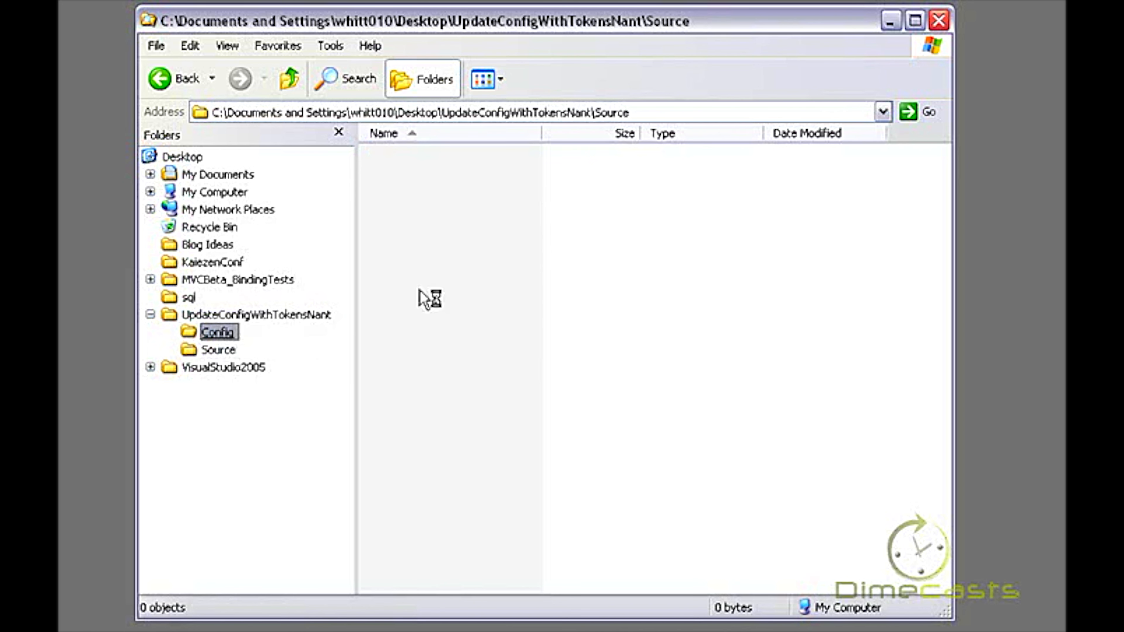
pyautogui.click(217, 332)
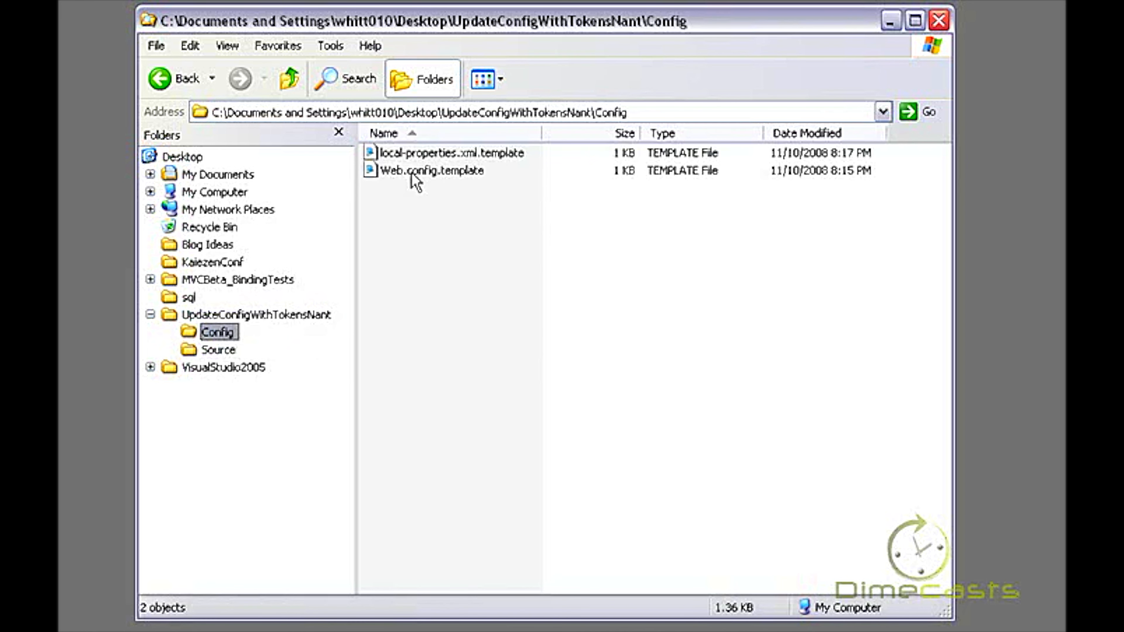
# Load Web.config.template in Visual Studio to review its tokenised connectionStrings section.
pyautogui.doubleClick(431, 171)
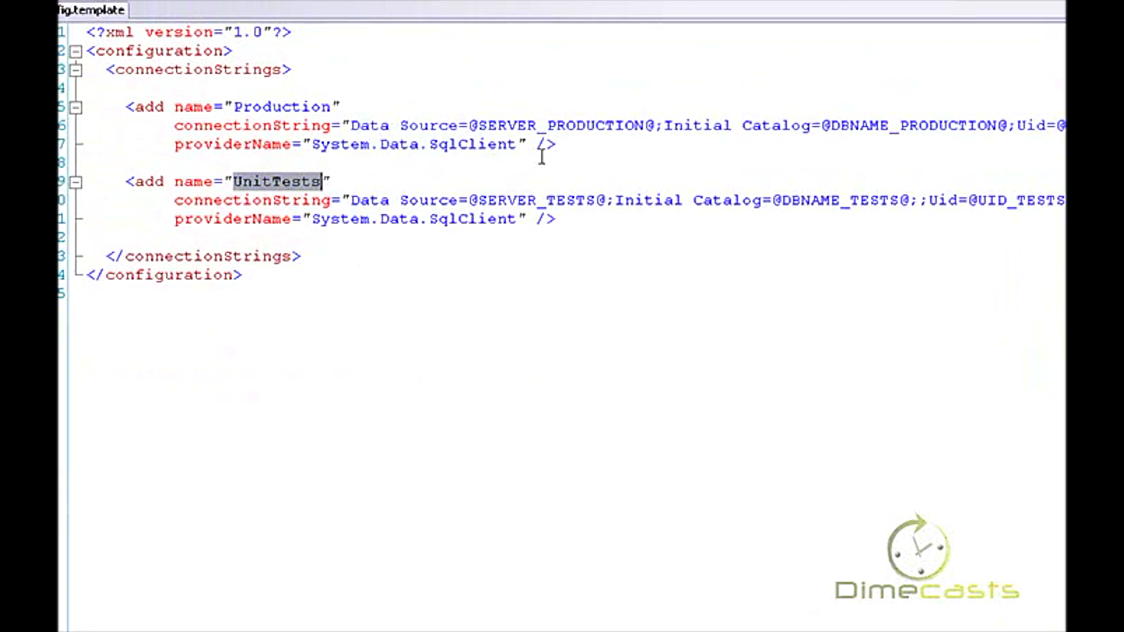
pyautogui.moveTo(582, 144)
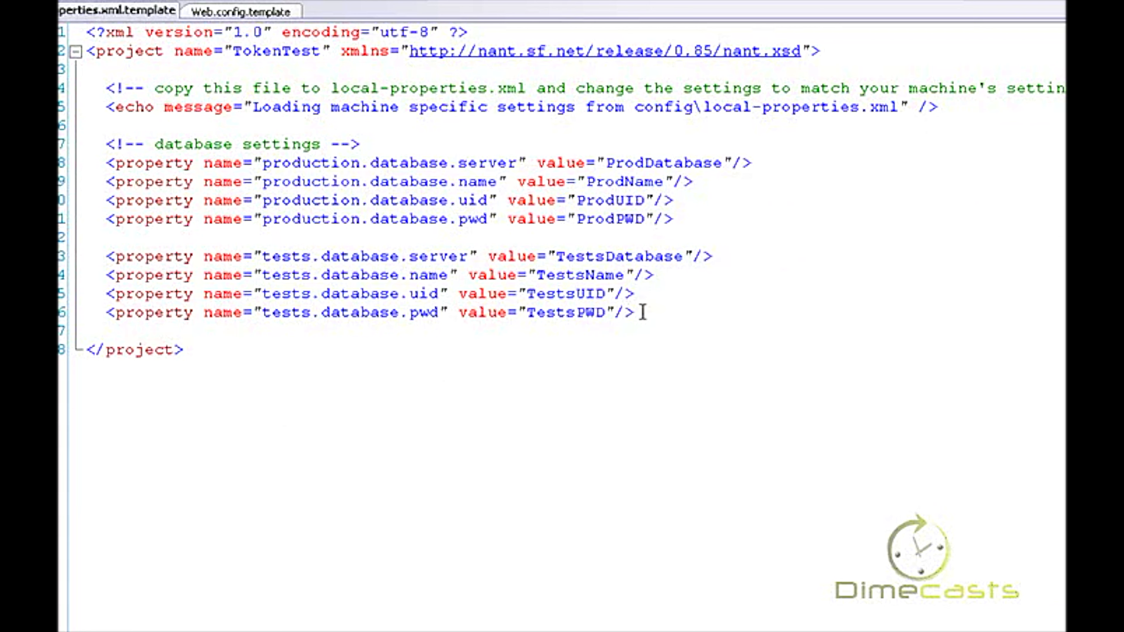
pyautogui.moveTo(715, 242)
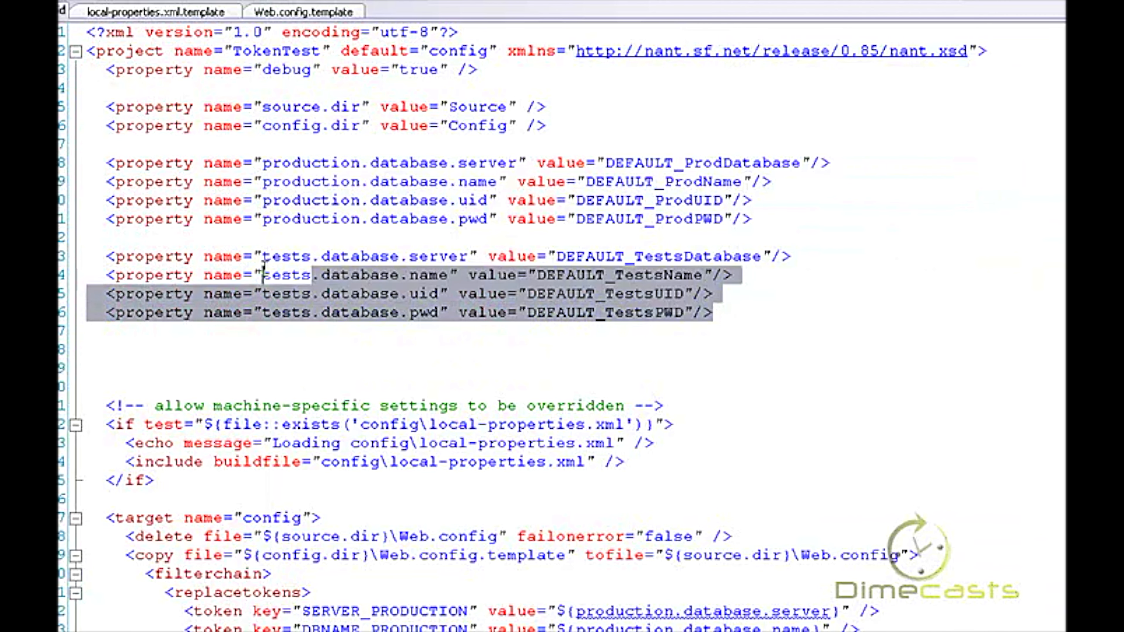
# Review nant.build's DEFAULT_ database properties and highlight Web.config.template in the copy step.
pyautogui.click(157, 12)
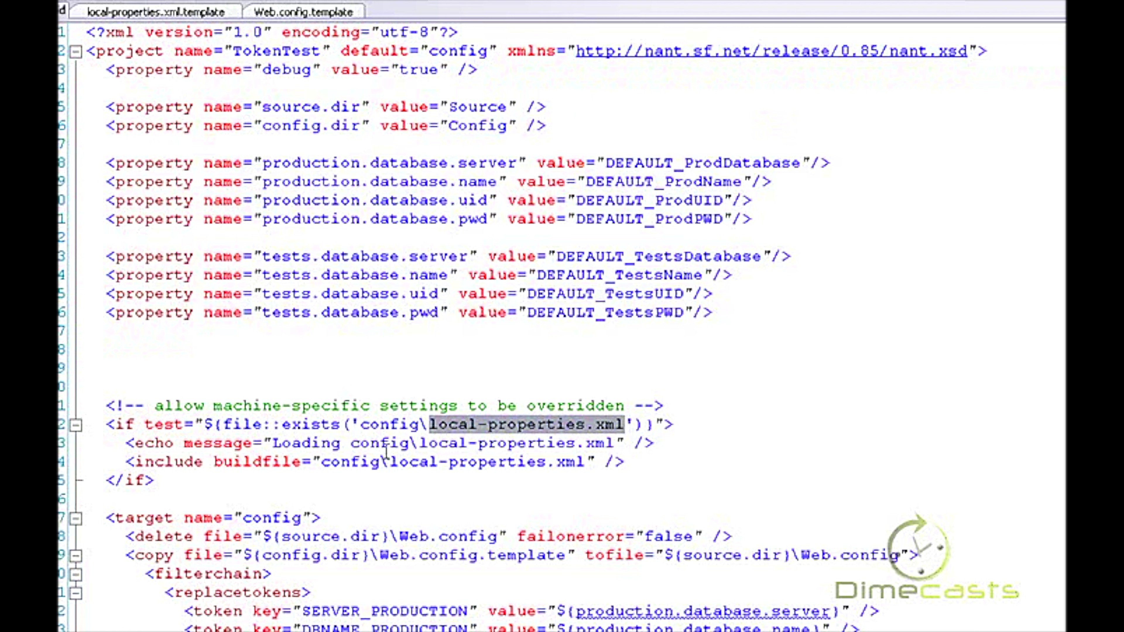
pyautogui.moveTo(524, 483)
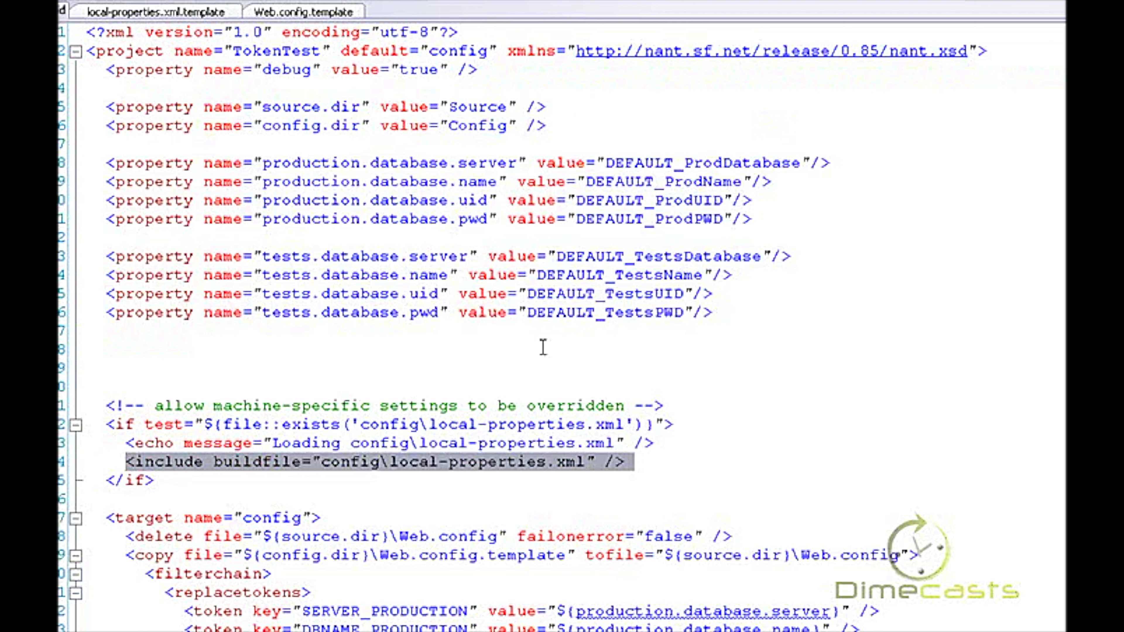
pyautogui.moveTo(710, 310)
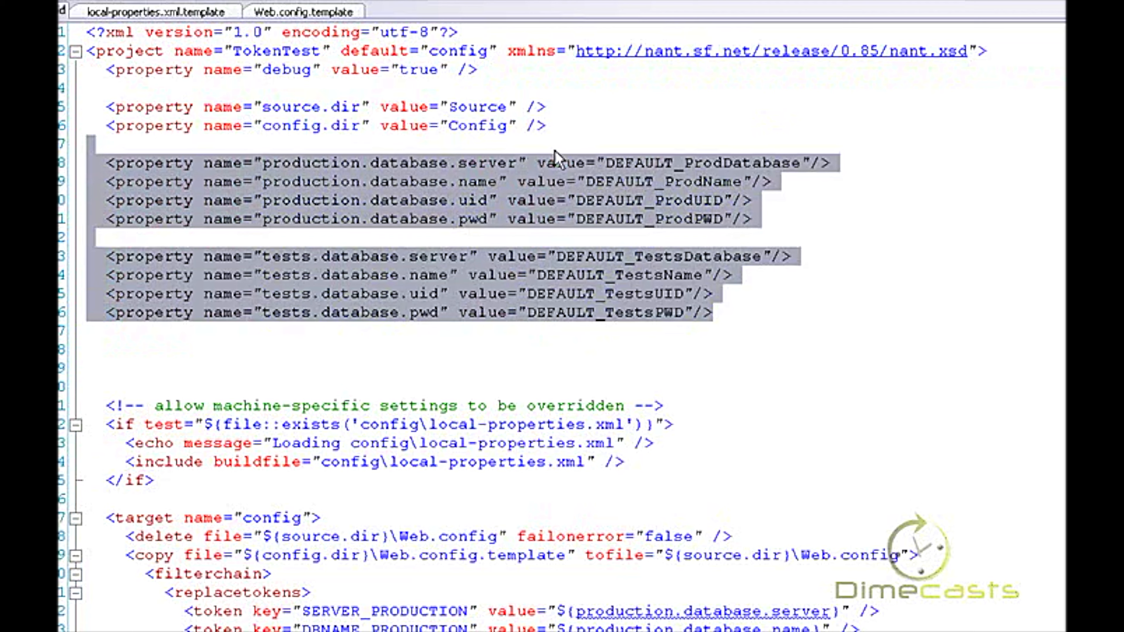
pyautogui.scroll(-3)
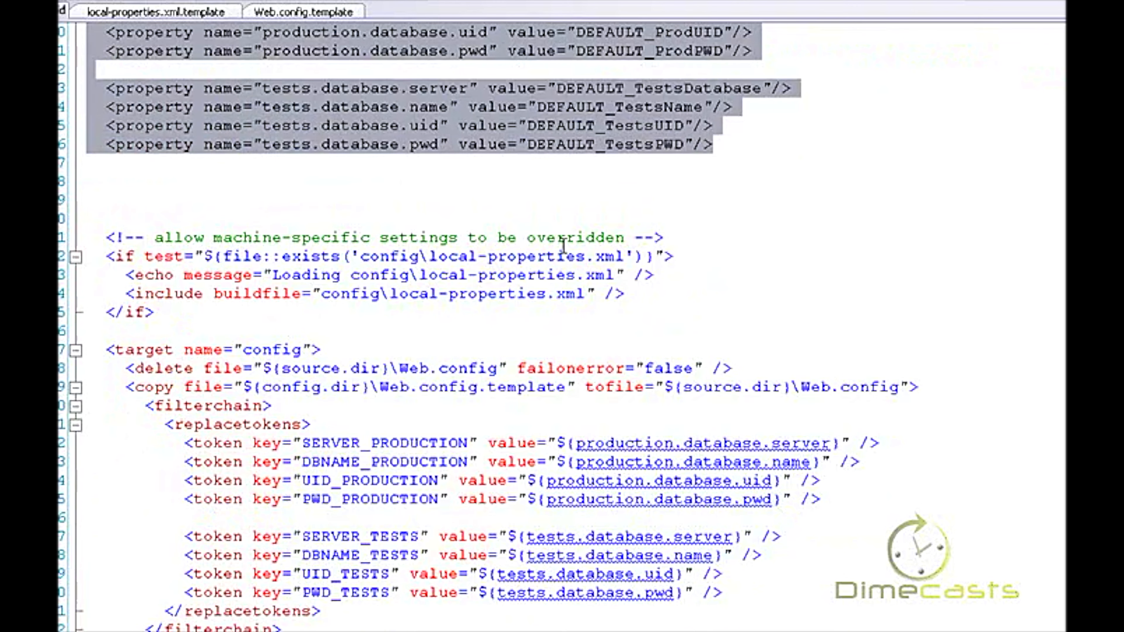
pyautogui.moveTo(394, 358)
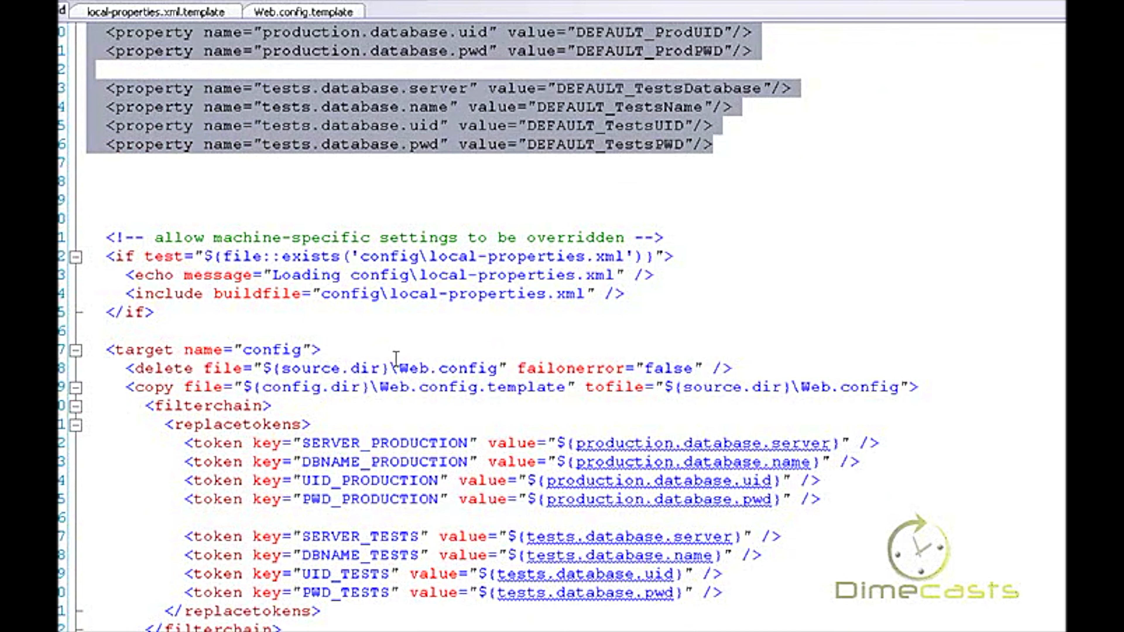
pyautogui.moveTo(779, 363)
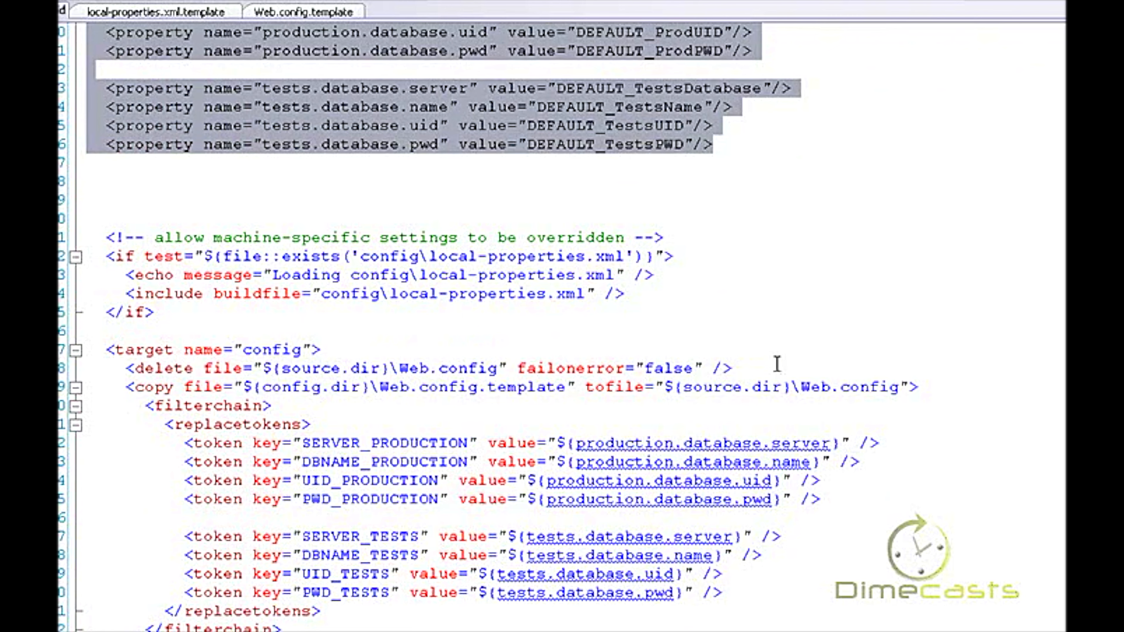
pyautogui.moveTo(445, 387)
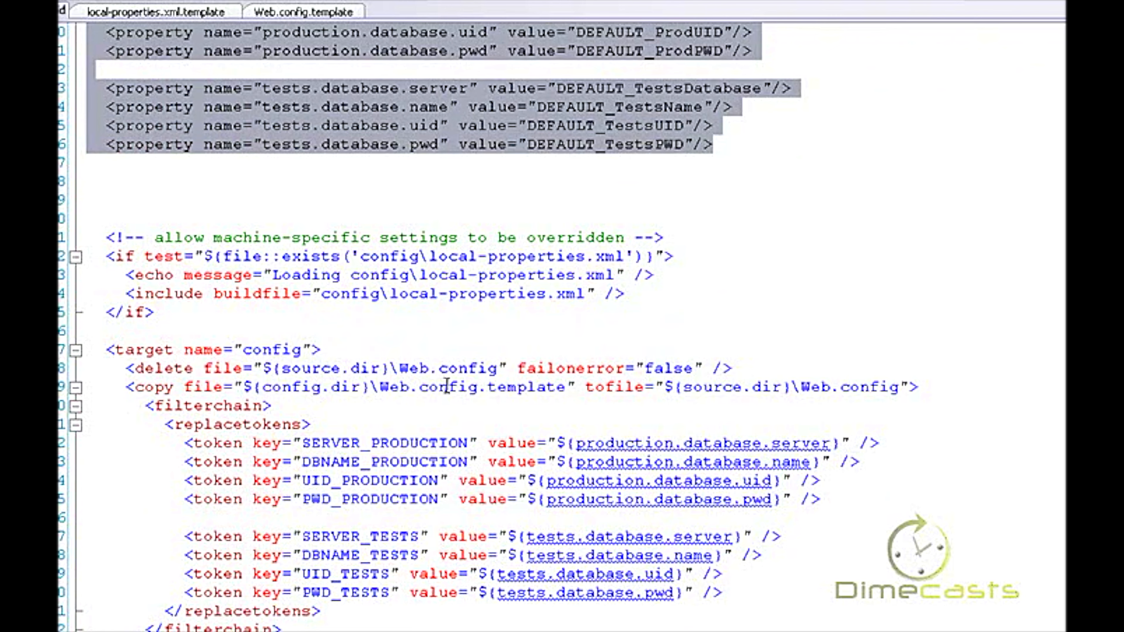
pyautogui.doubleClick(473, 387)
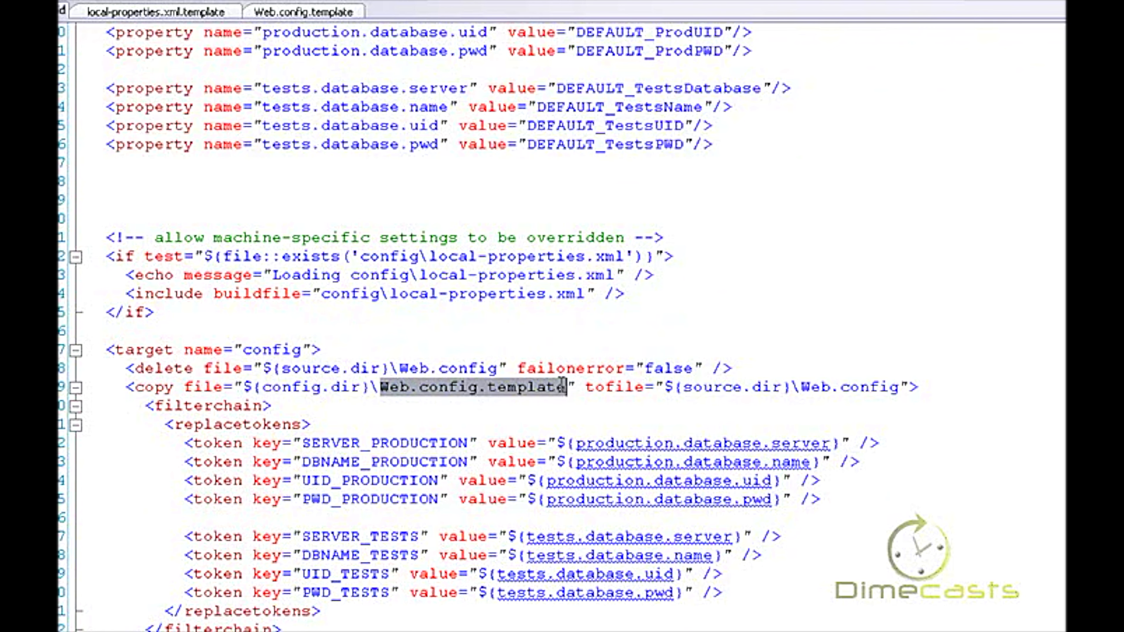
pyautogui.moveTo(828, 386)
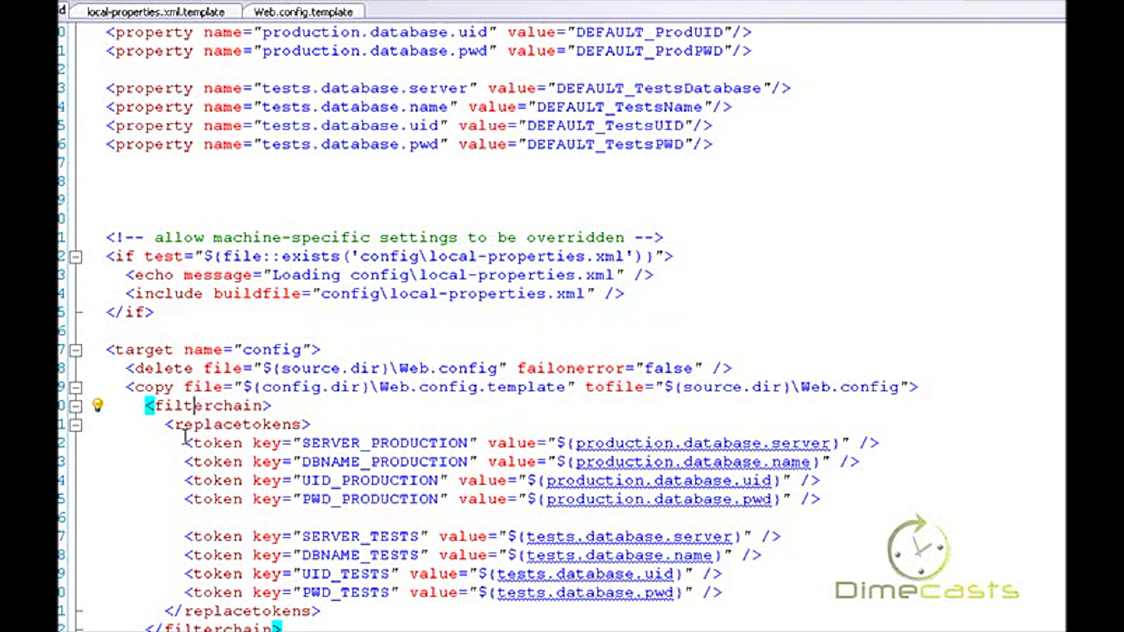
pyautogui.moveTo(412, 434)
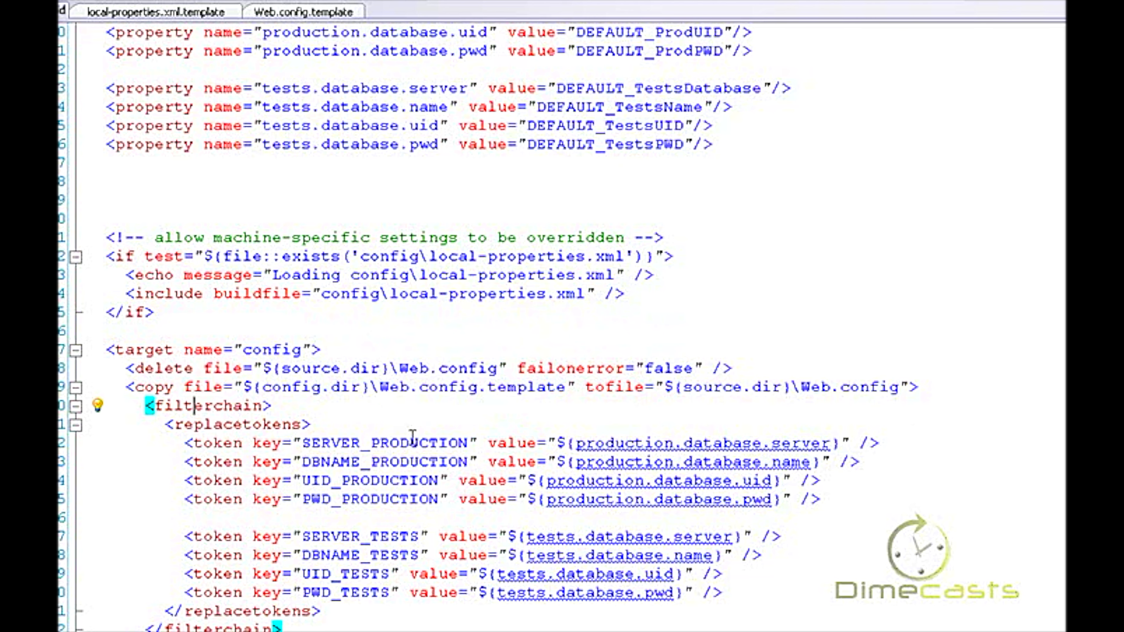
# Return to the Web.config template and look over its placeholder tokens.
pyautogui.click(302, 10)
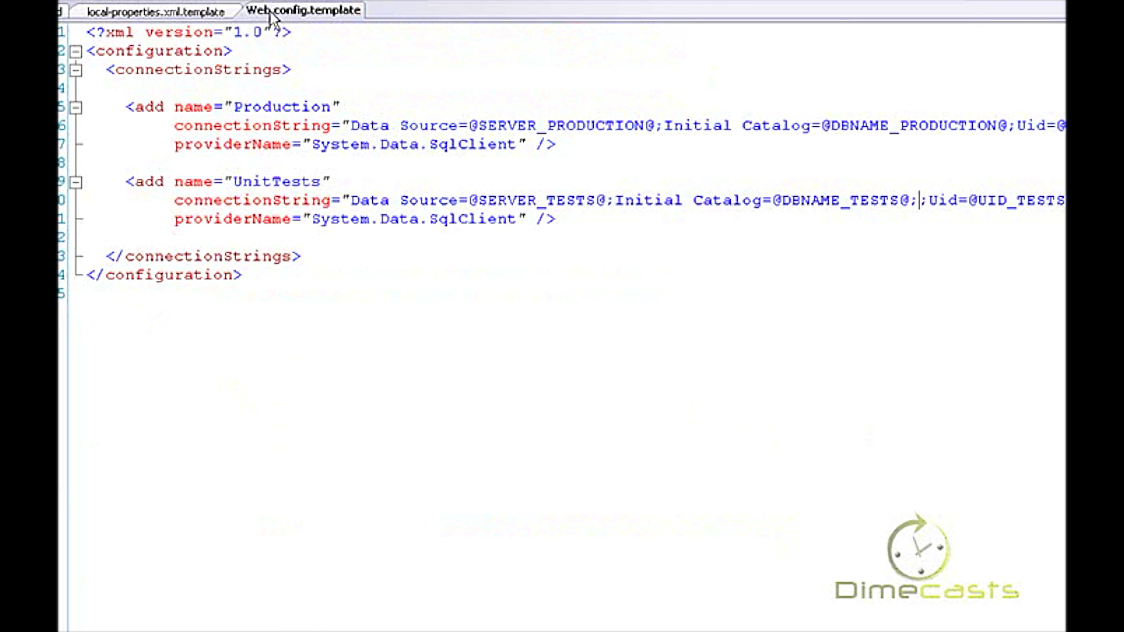
pyautogui.doubleClick(560, 125)
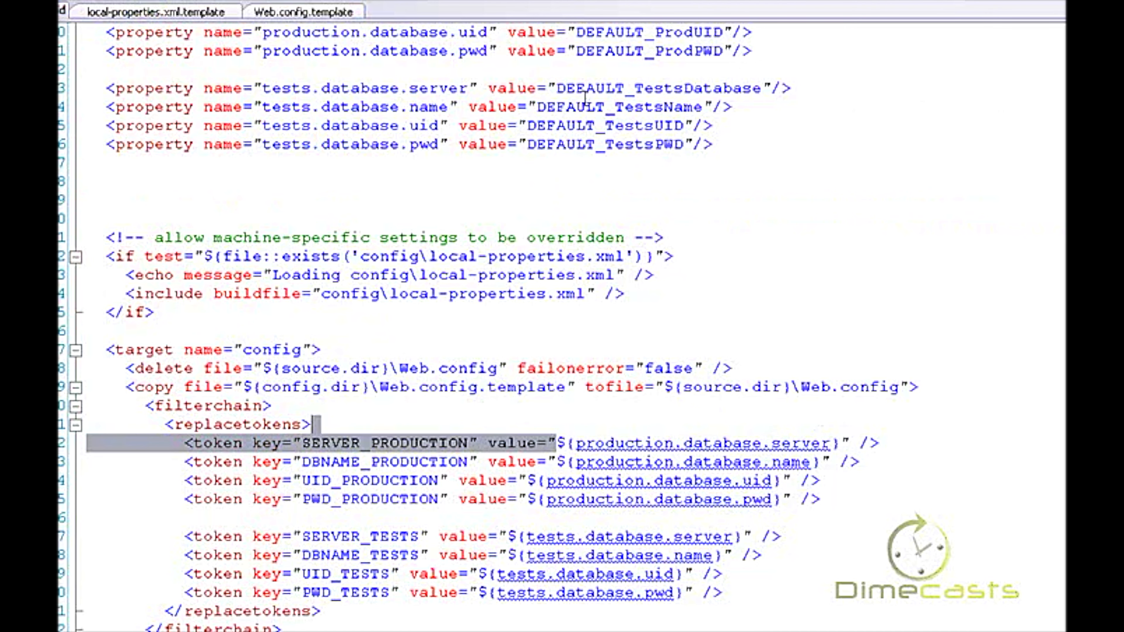
pyautogui.scroll(3)
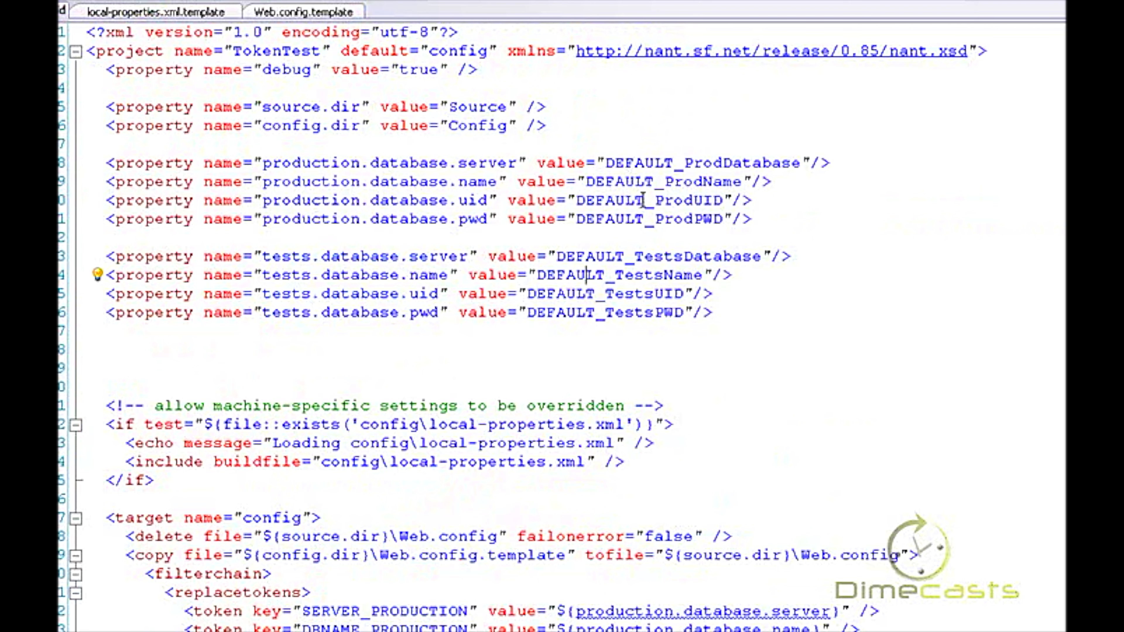
pyautogui.scroll(-3)
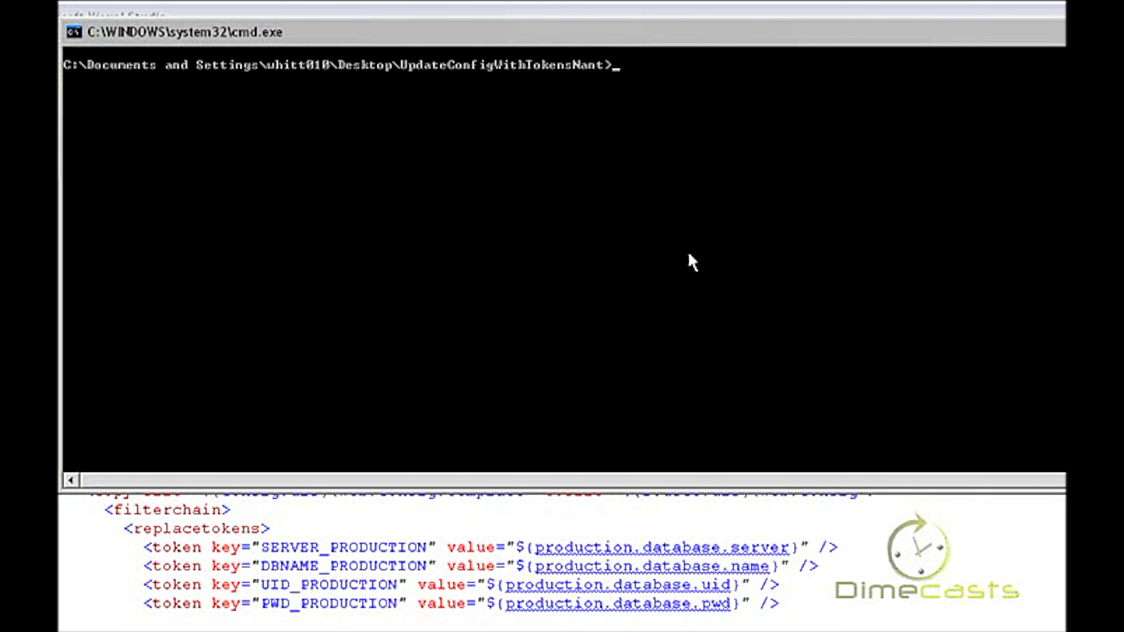
# Run InitialSetupConfig.bat and load the generated Source\Web.config in Visual Studio.
pyautogui.press('Return')
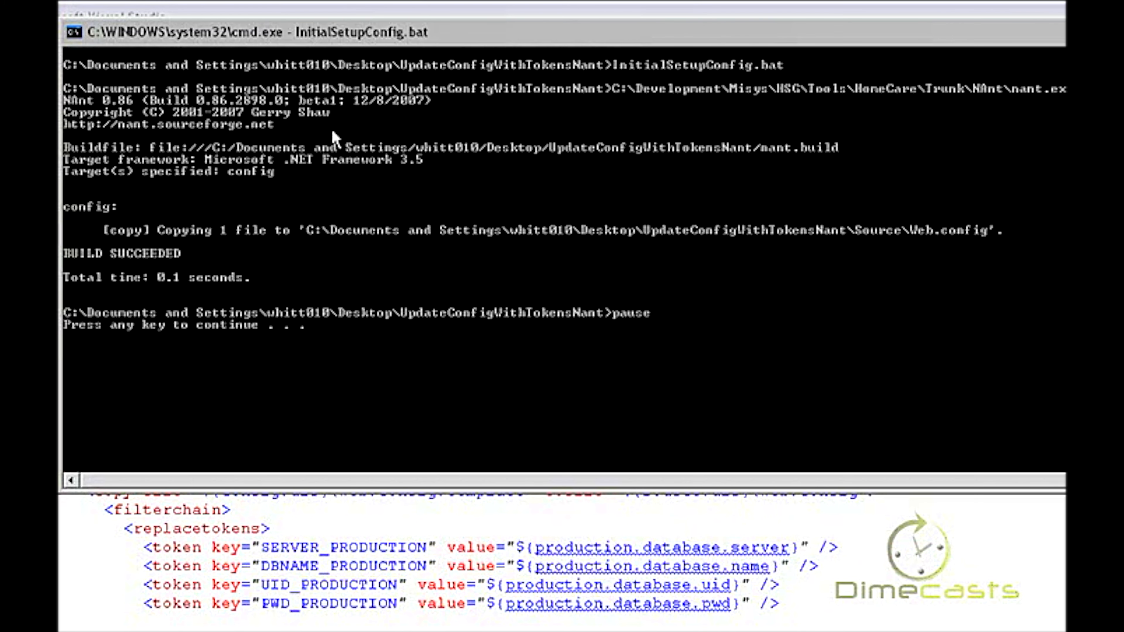
pyautogui.moveTo(473, 226)
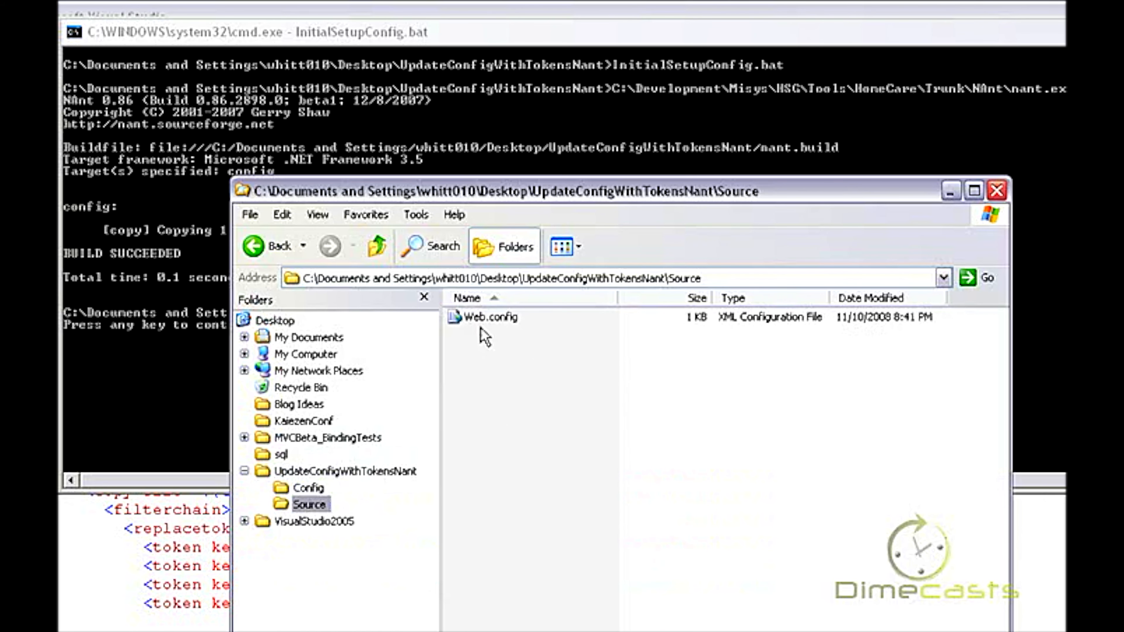
pyautogui.click(493, 317)
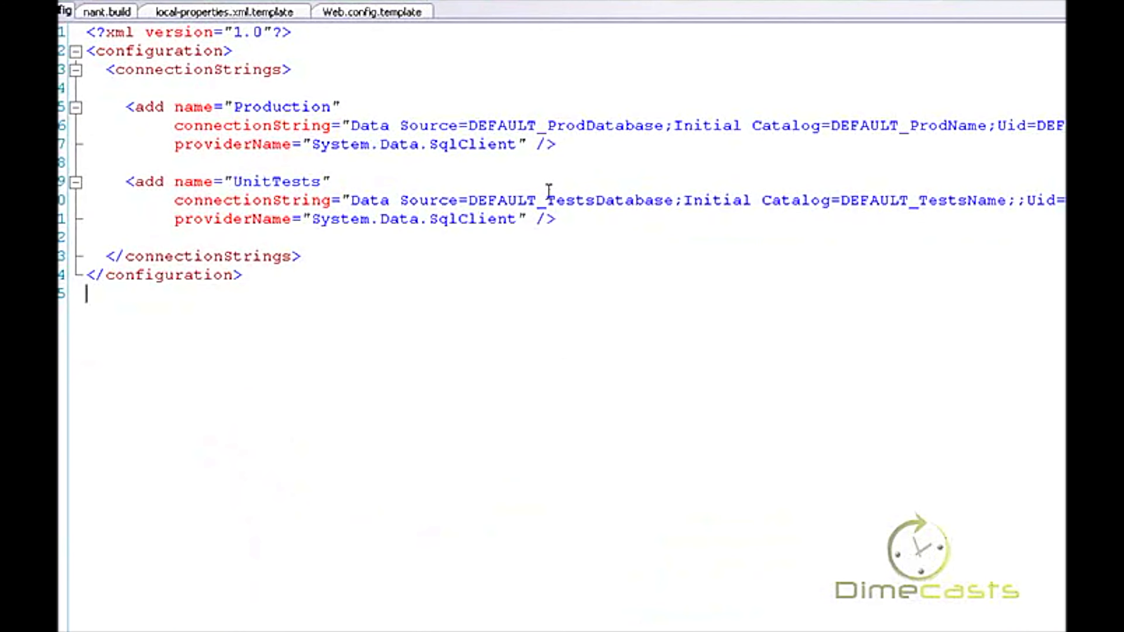
# Highlight DEFAULT_TestsDatabase in Web.config and compare it with the property in nant.build.
pyautogui.doubleClick(497, 125)
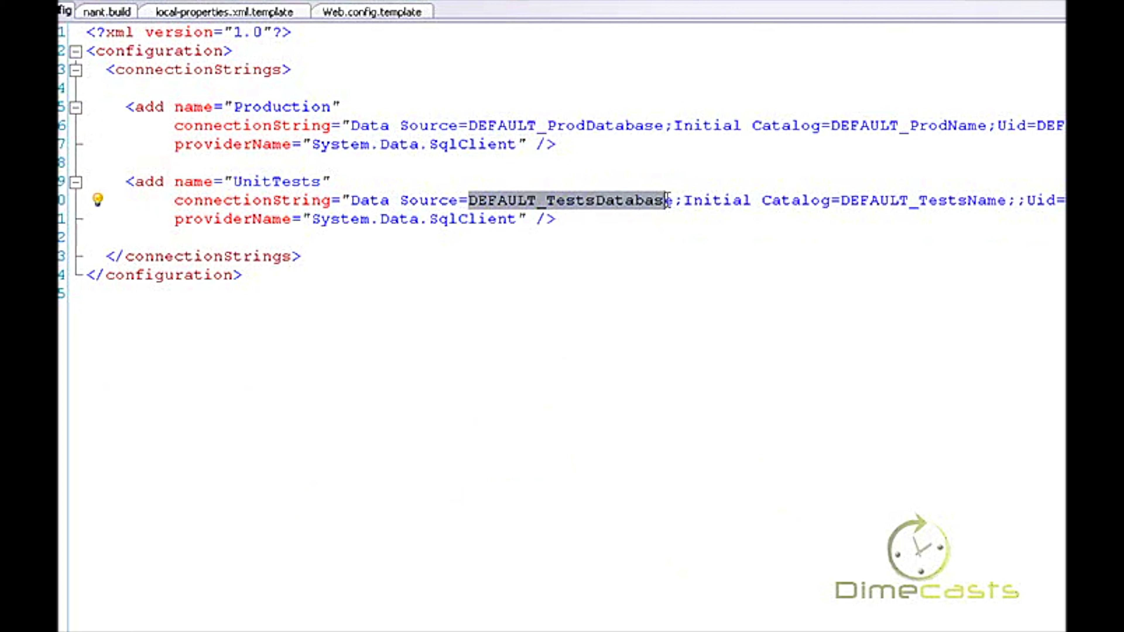
pyautogui.click(106, 10)
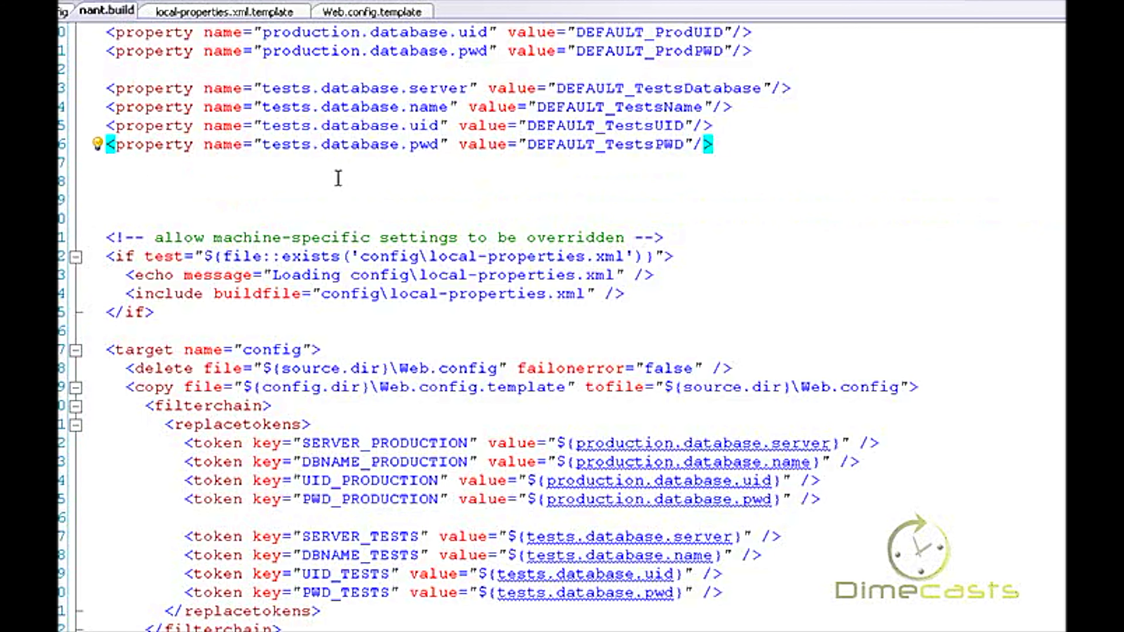
pyautogui.scroll(3)
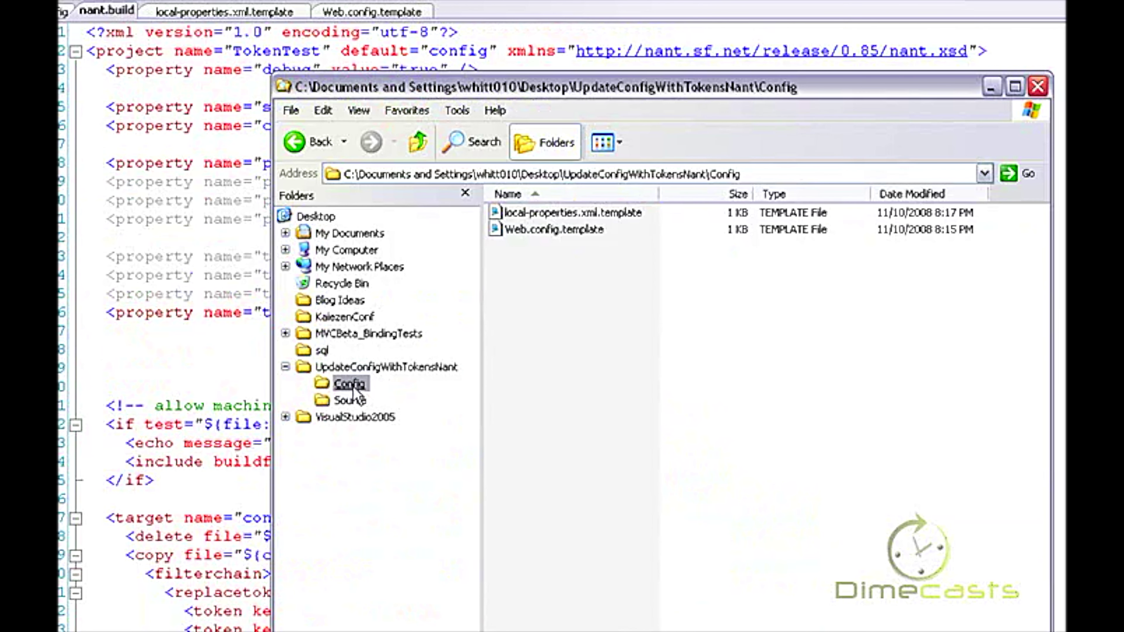
pyautogui.moveTo(590, 282)
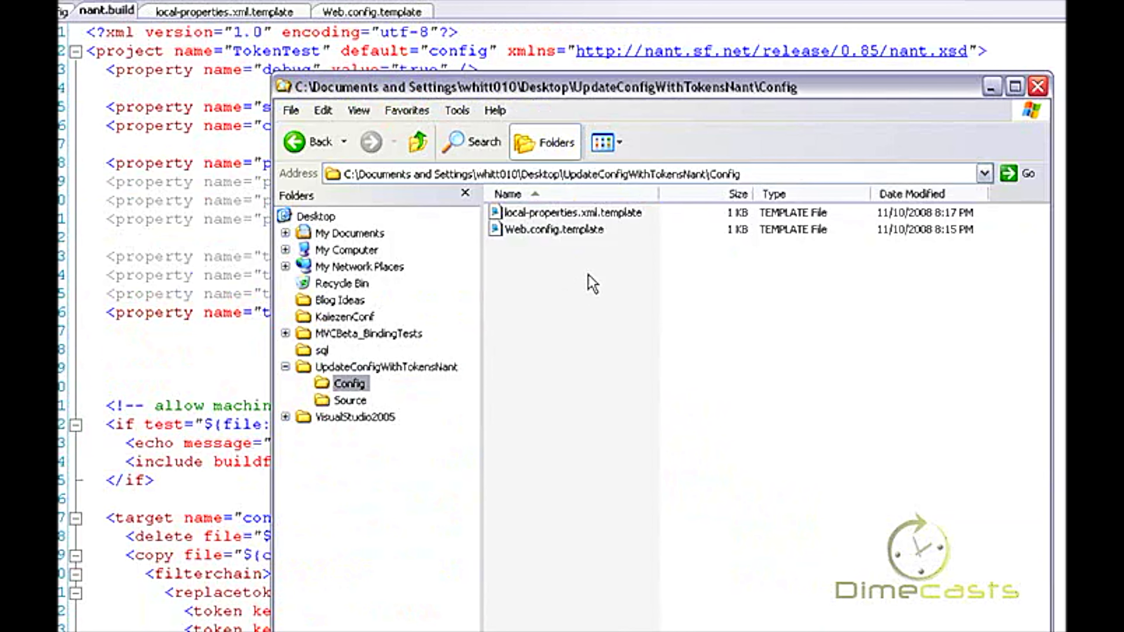
# Copy the template as local-properties.xml, accept the extension change, and load it for editing.
pyautogui.click(566, 212)
pyautogui.write('local-properties.xml.templ')
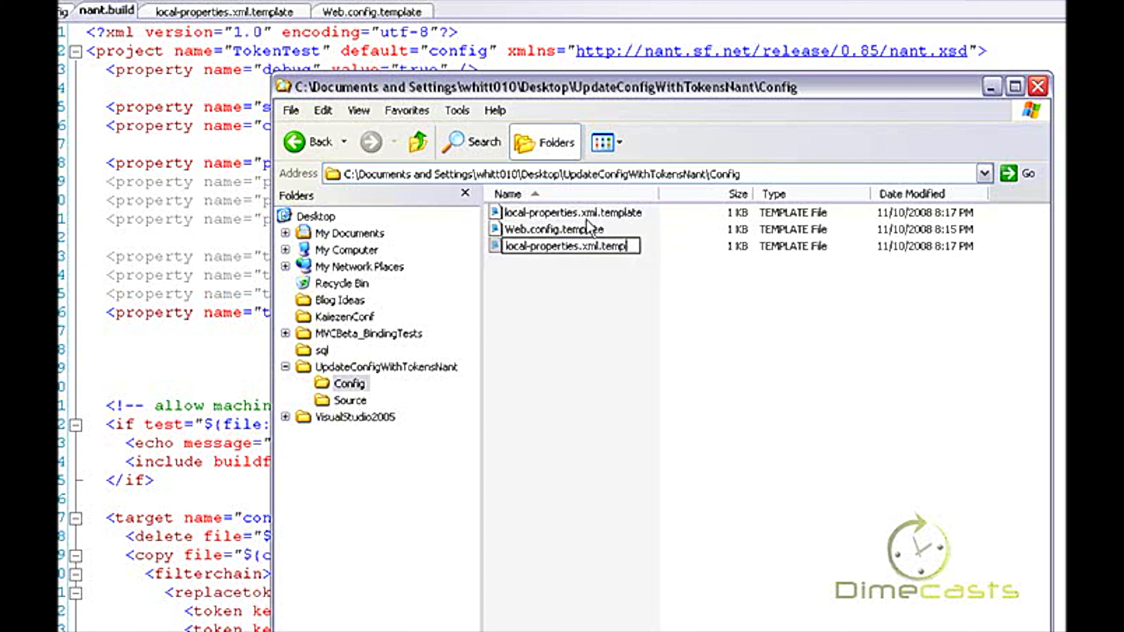
pyautogui.press('Return')
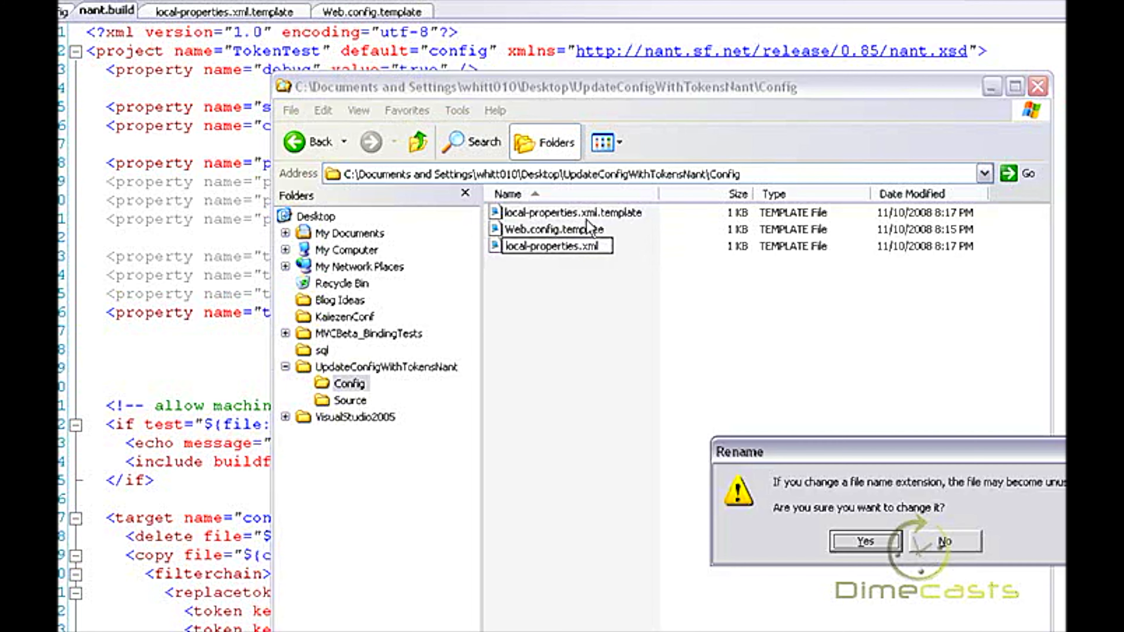
pyautogui.click(865, 541)
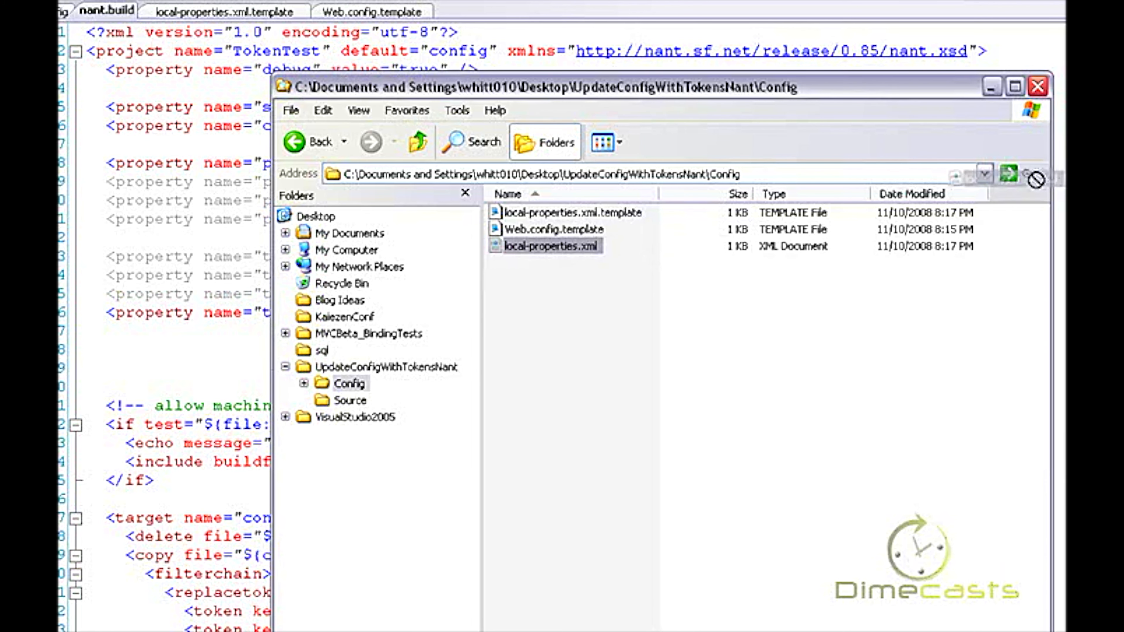
pyautogui.doubleClick(550, 246)
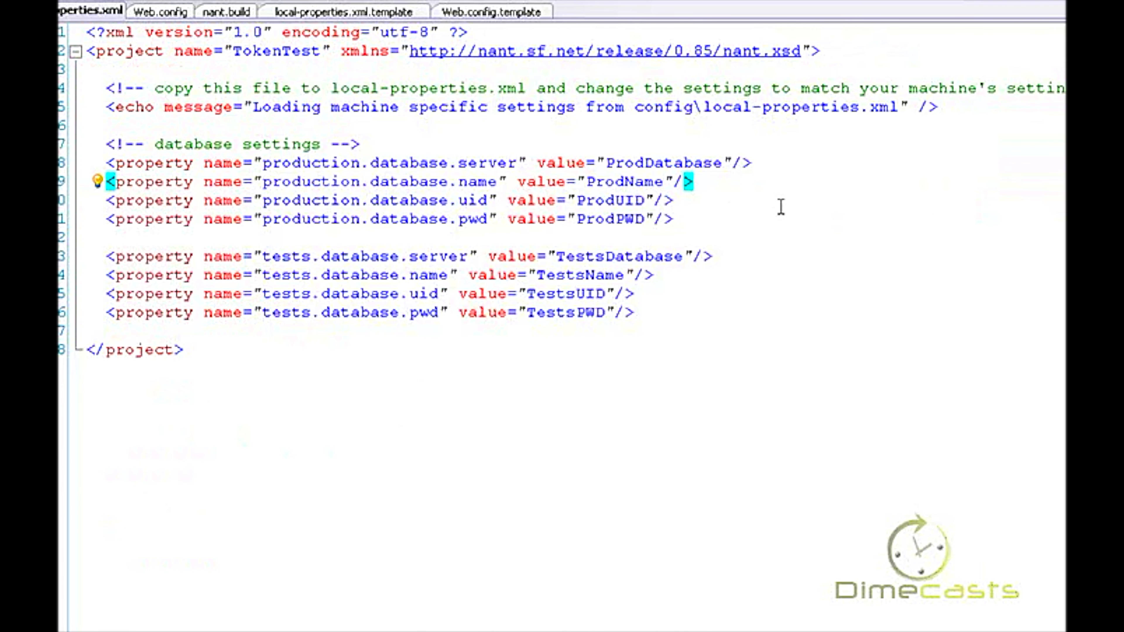
pyautogui.moveTo(674, 162)
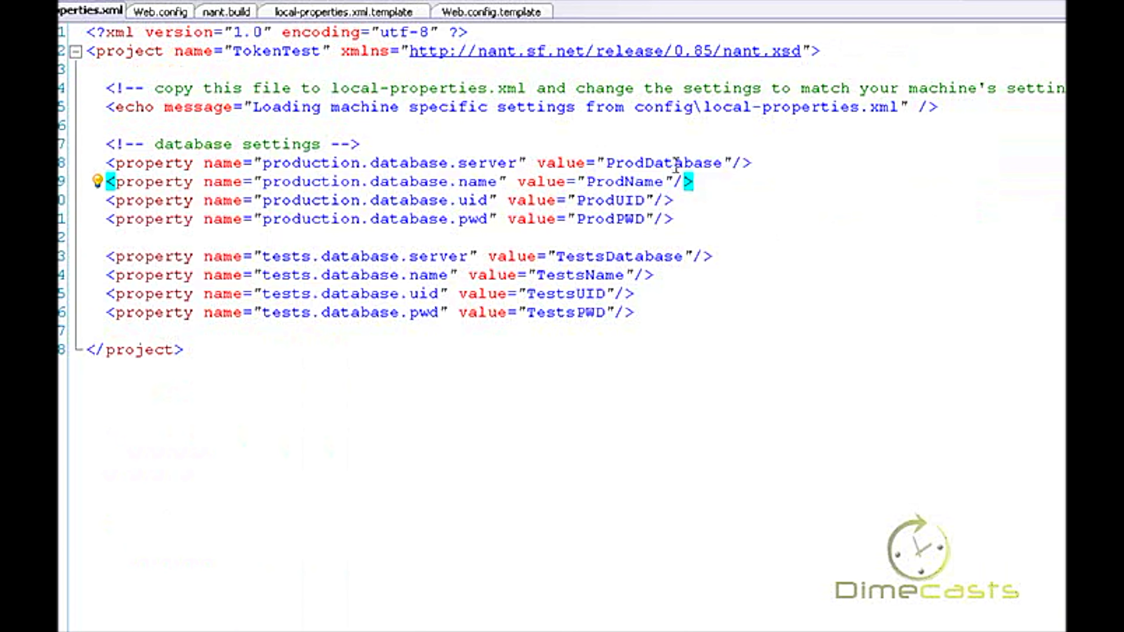
# Set the production server override to DemoDatabase and the tests server to Tests....x...x.
pyautogui.write('De')
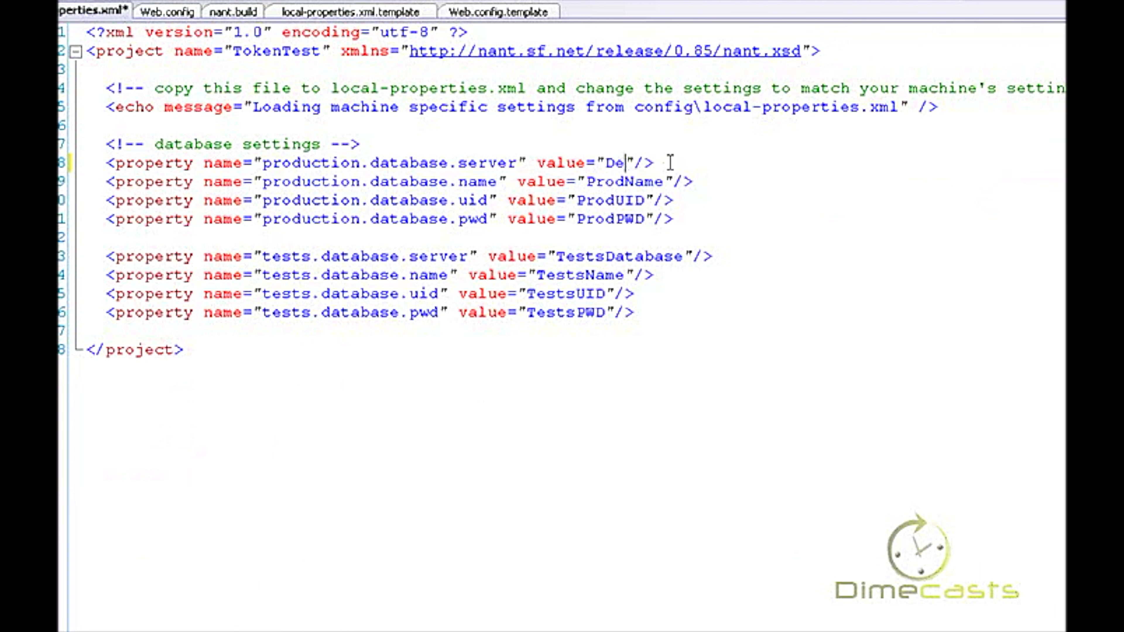
pyautogui.write('moDatabase')
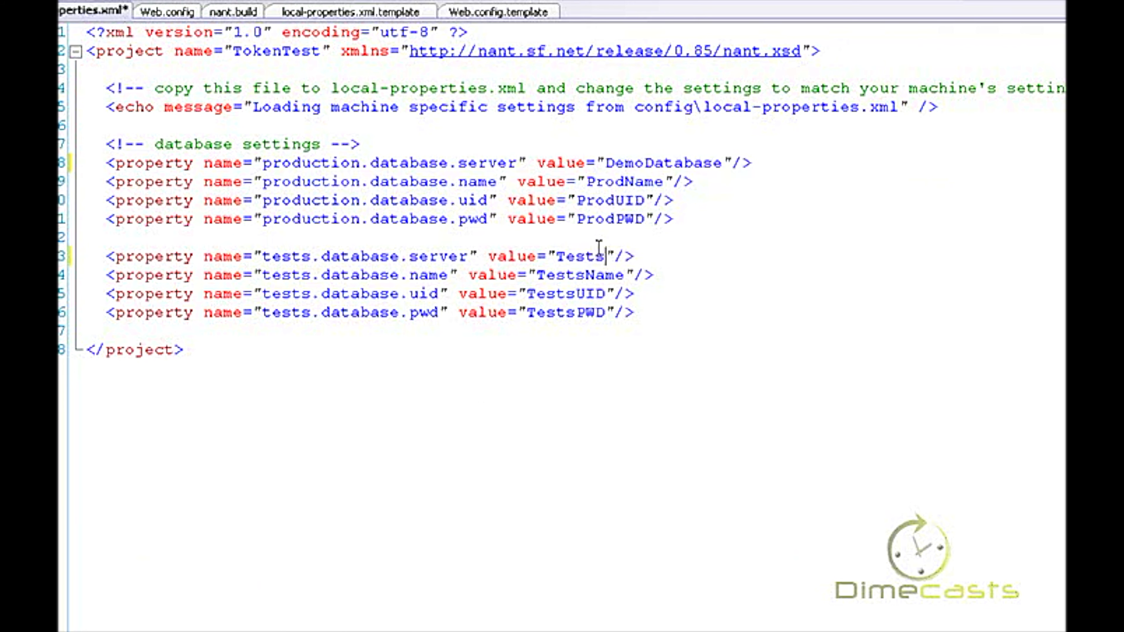
pyautogui.write('....x...x')
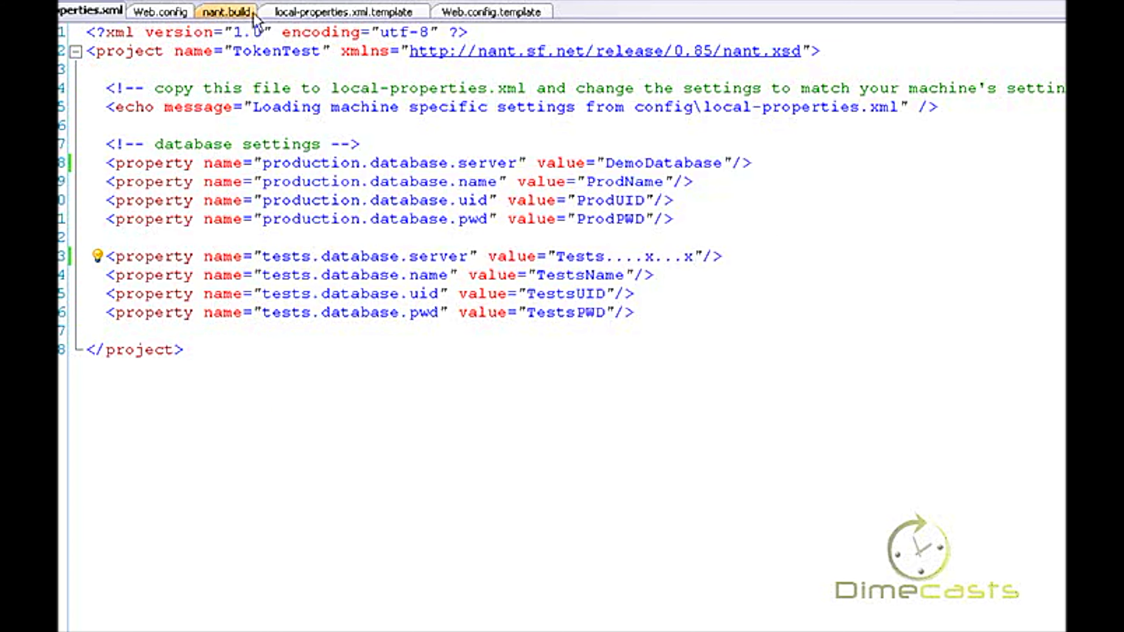
# Check nant.build's include block for local-properties.xml, then show Source holding Web.config.
pyautogui.click(226, 12)
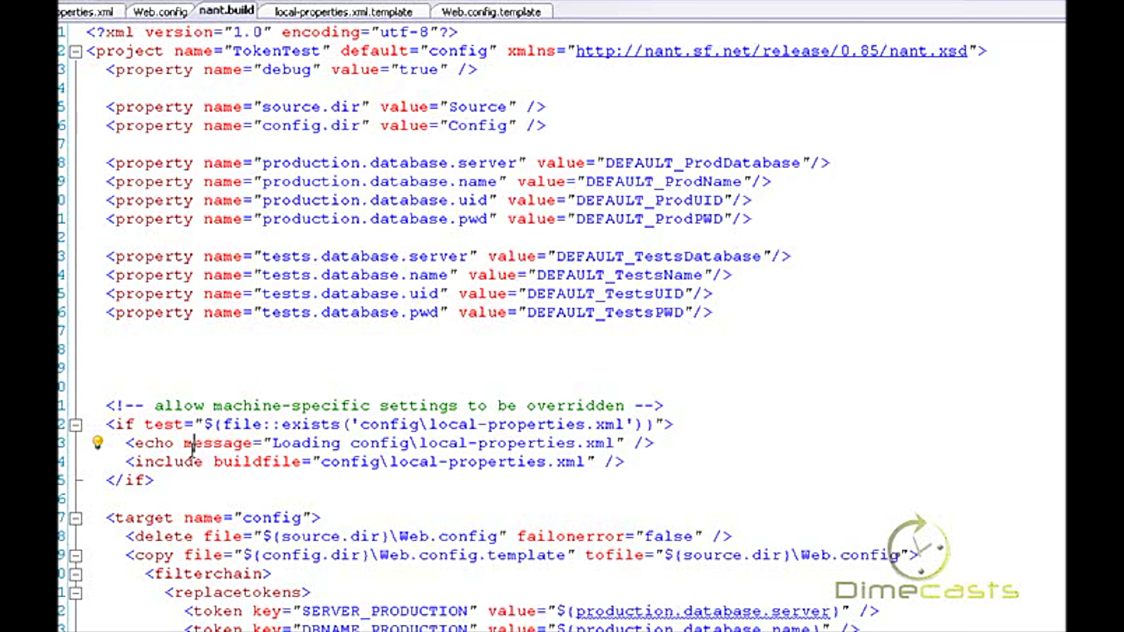
pyautogui.click(351, 400)
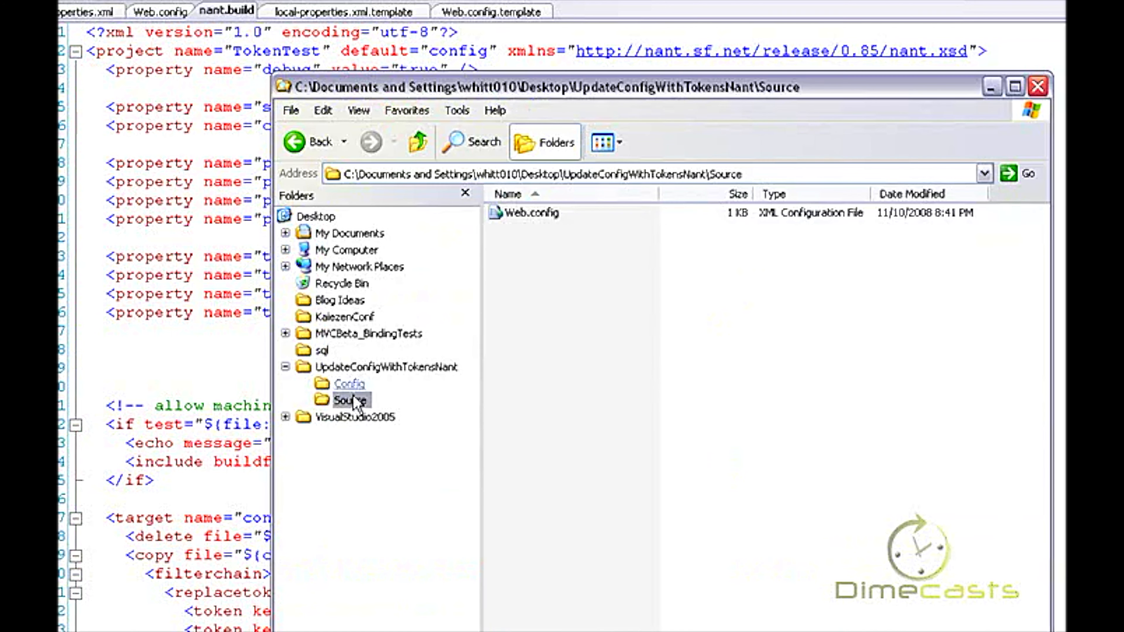
# Rerun InitialSetupConfig.bat so the build loads local-properties.xml and regenerates Web.config.
pyautogui.click(349, 383)
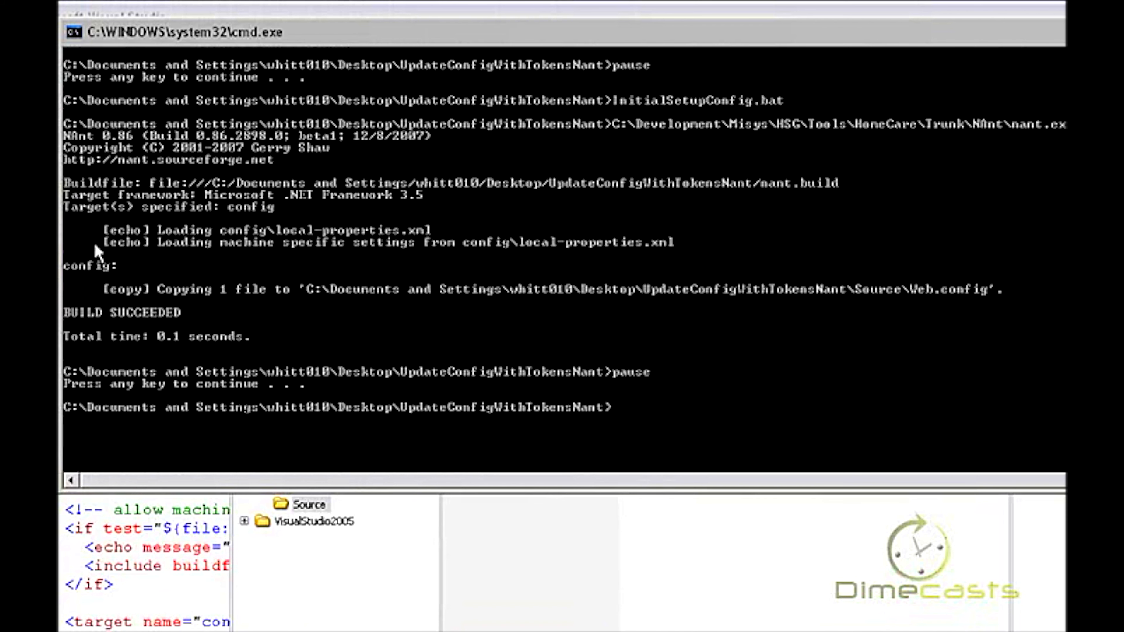
pyautogui.moveTo(390, 251)
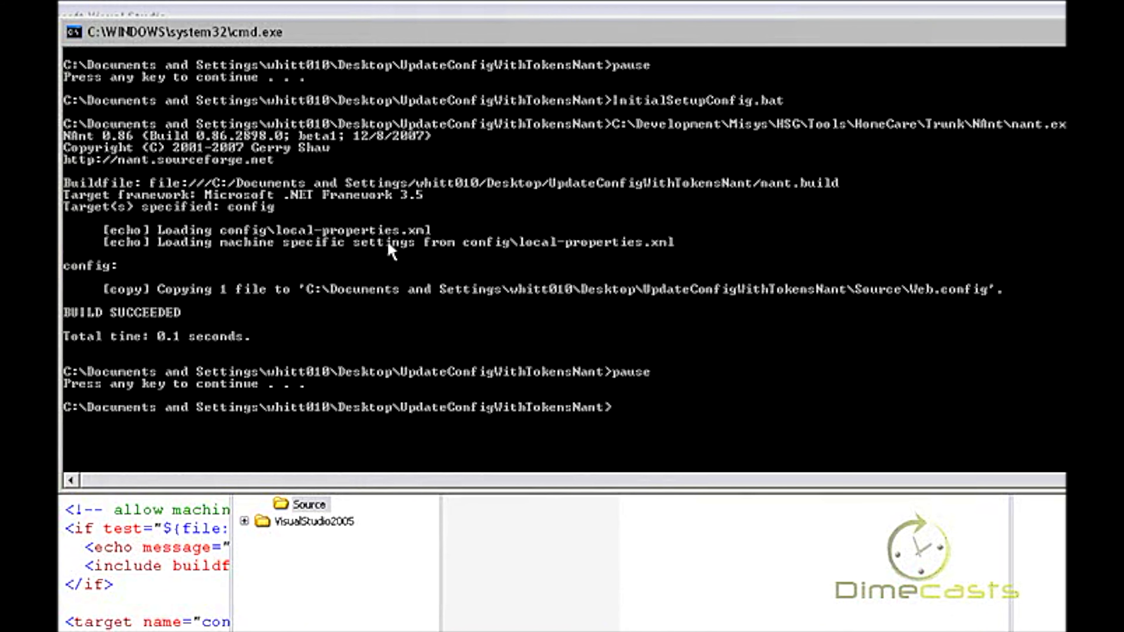
pyautogui.moveTo(441, 265)
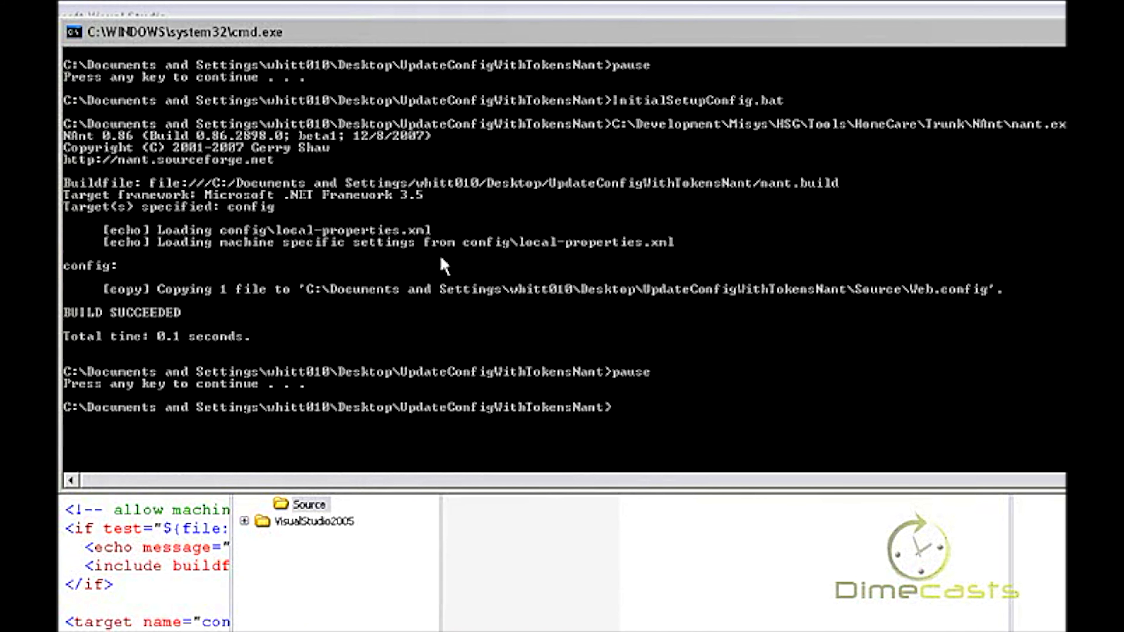
pyautogui.moveTo(489, 317)
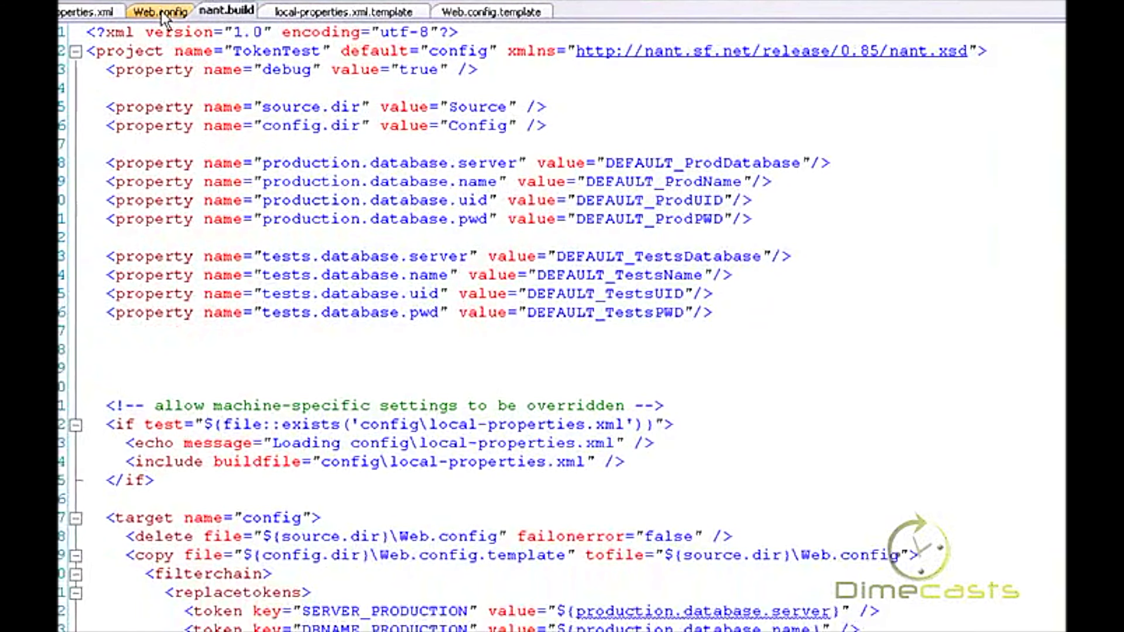
# Highlight DemoDatabase as the production data source in the regenerated Web.config.
pyautogui.click(159, 11)
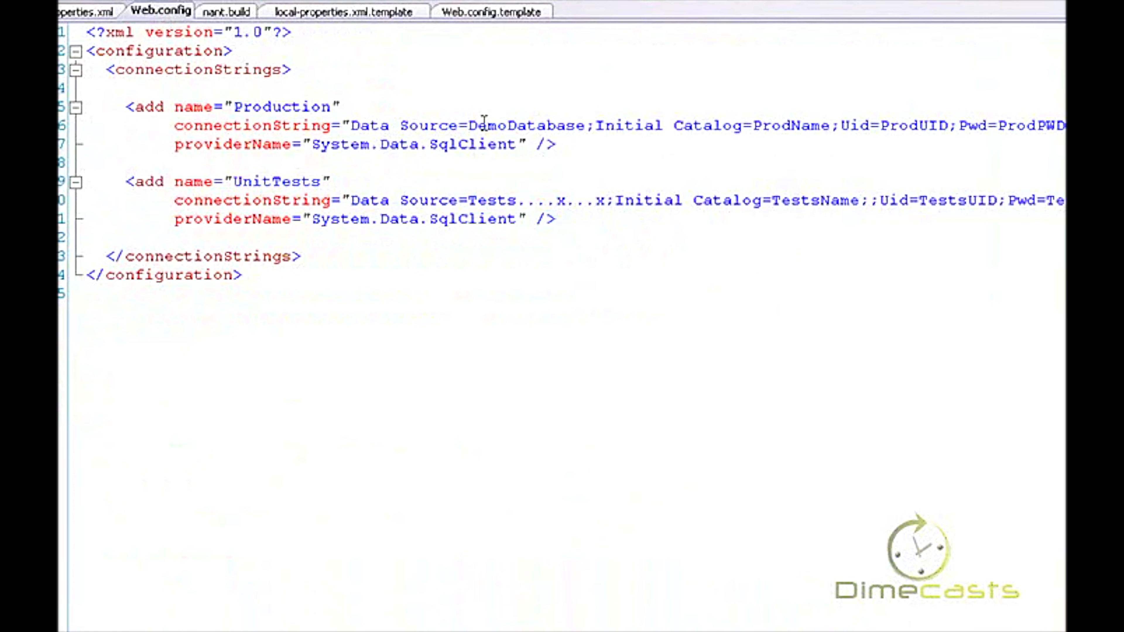
pyautogui.doubleClick(526, 125)
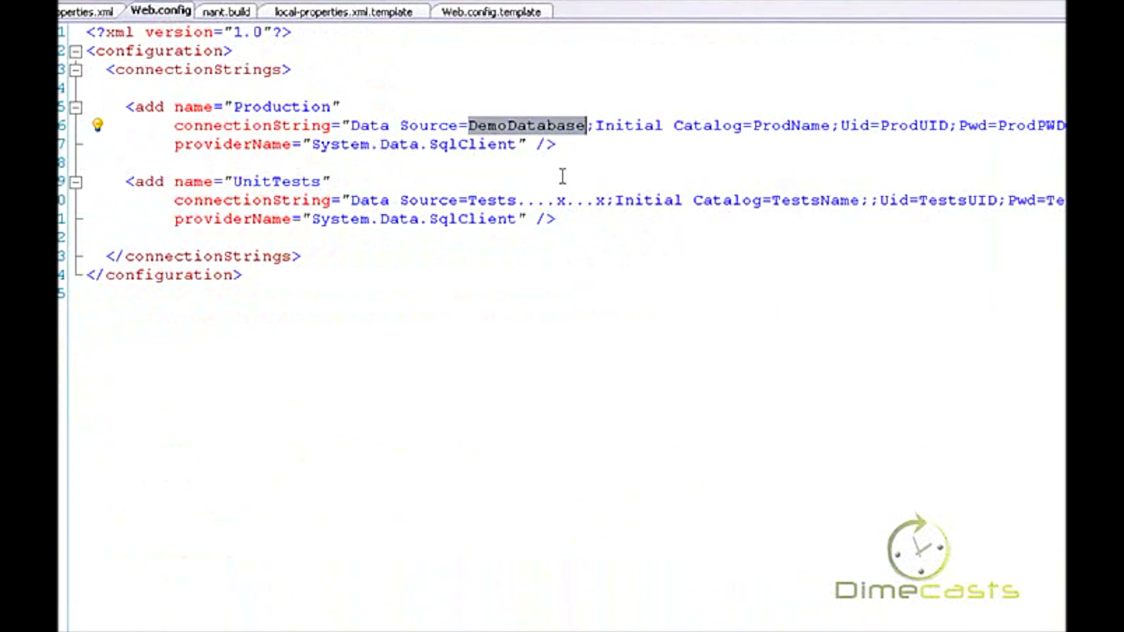
pyautogui.moveTo(561, 193)
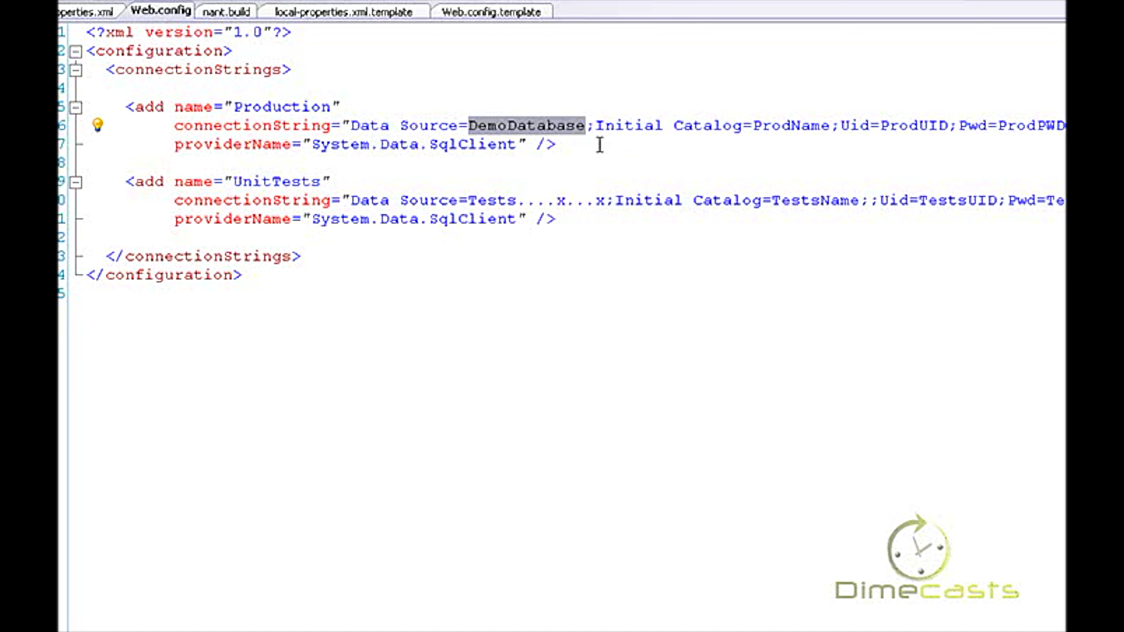
# Review the include block in nant.build, then show the Config folder holding local-properties.xml.
pyautogui.click(226, 10)
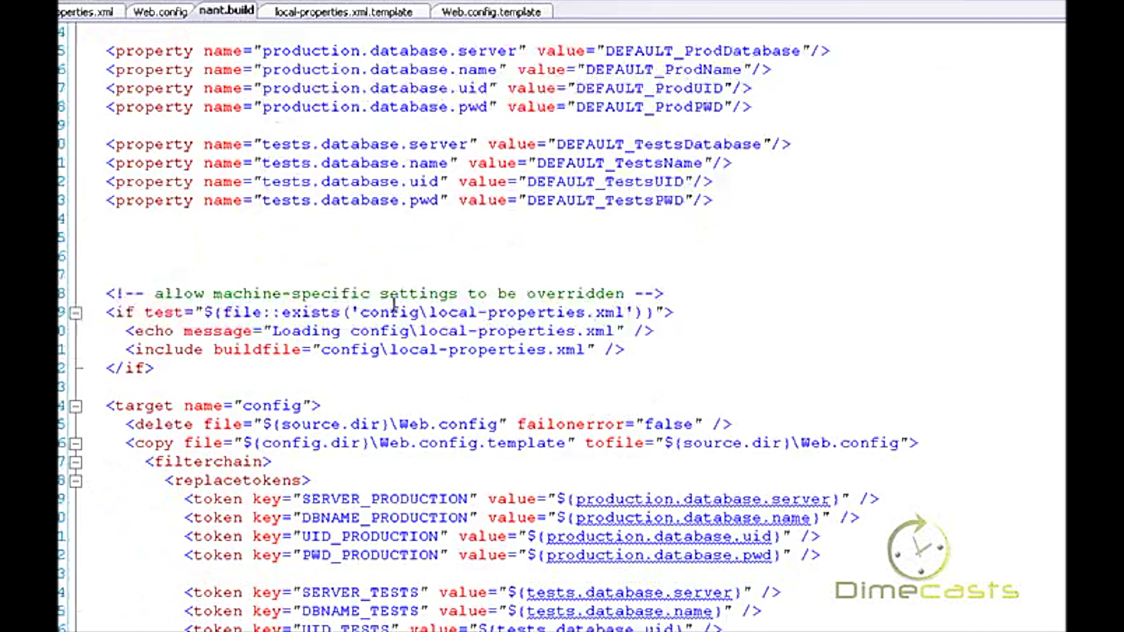
pyautogui.scroll(-3)
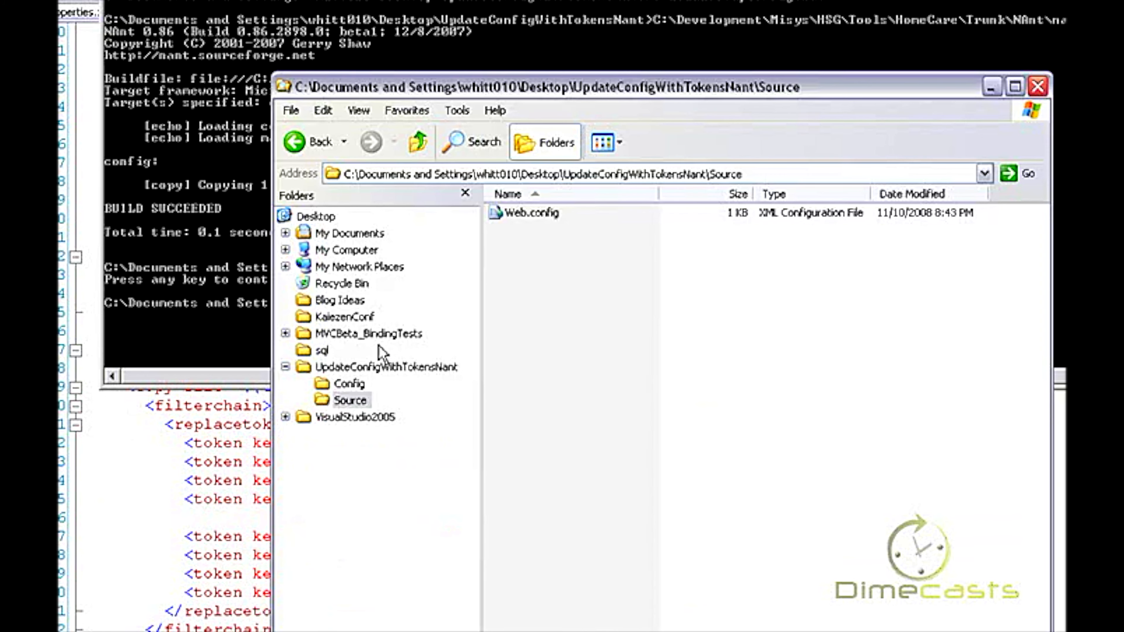
pyautogui.click(351, 384)
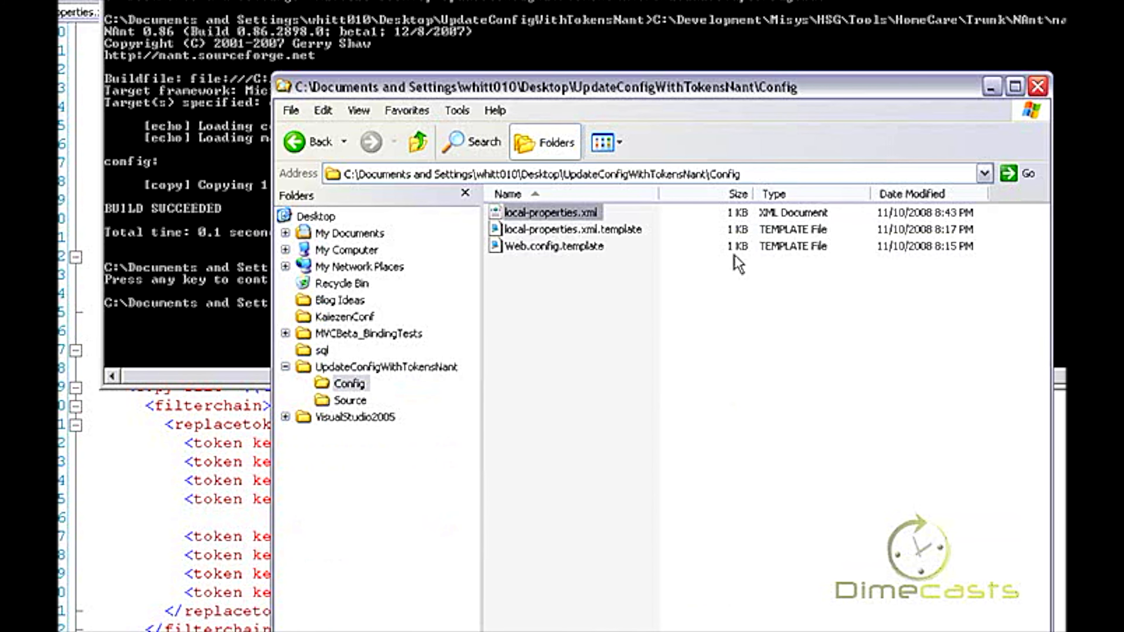